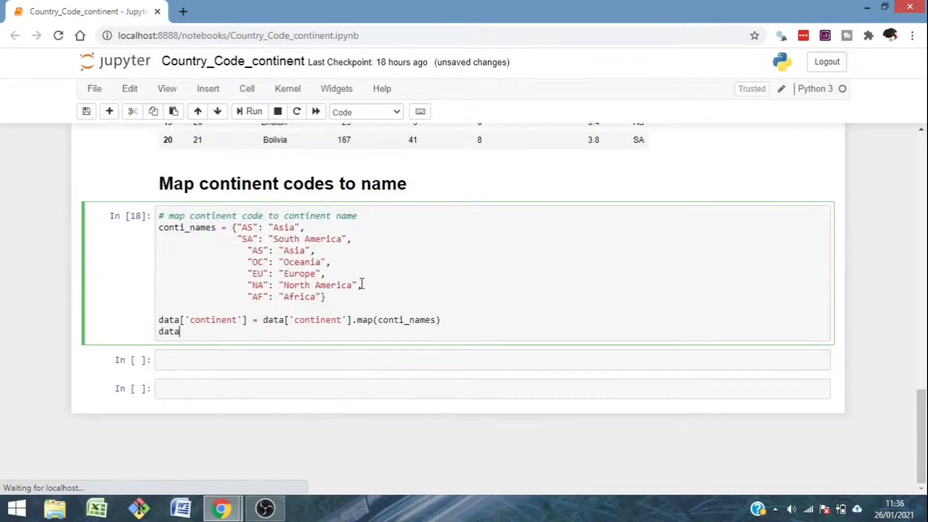
Step: Run the mapping cell and scroll the DataFrame to check full continent names
click(253, 111)
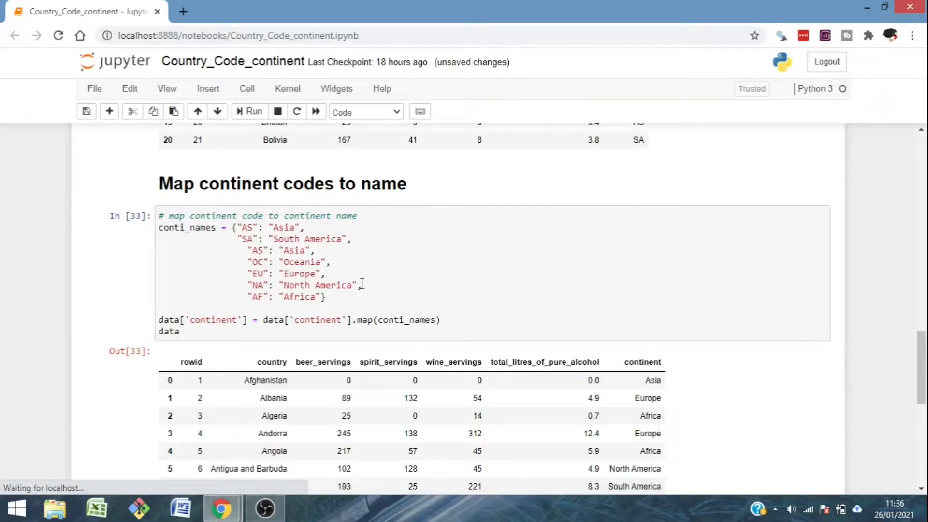
scroll(down, 3)
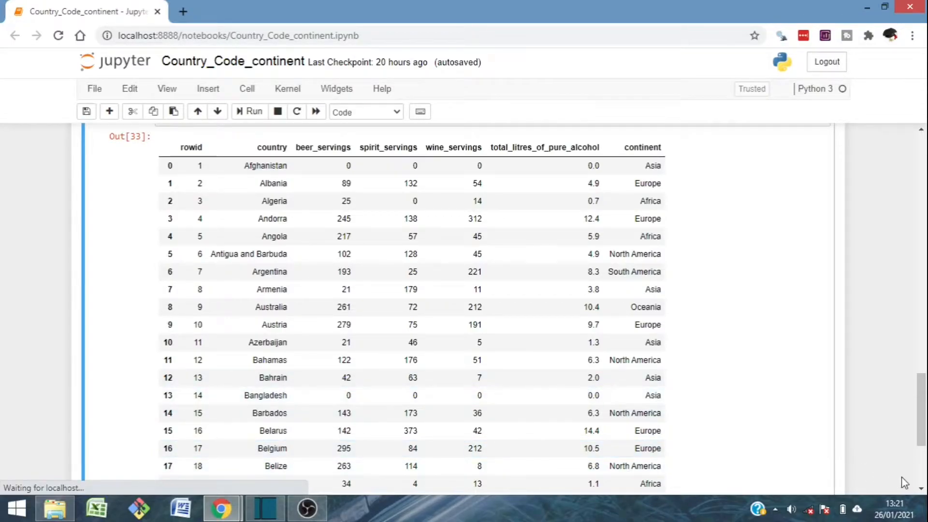
mouse_move(917, 490)
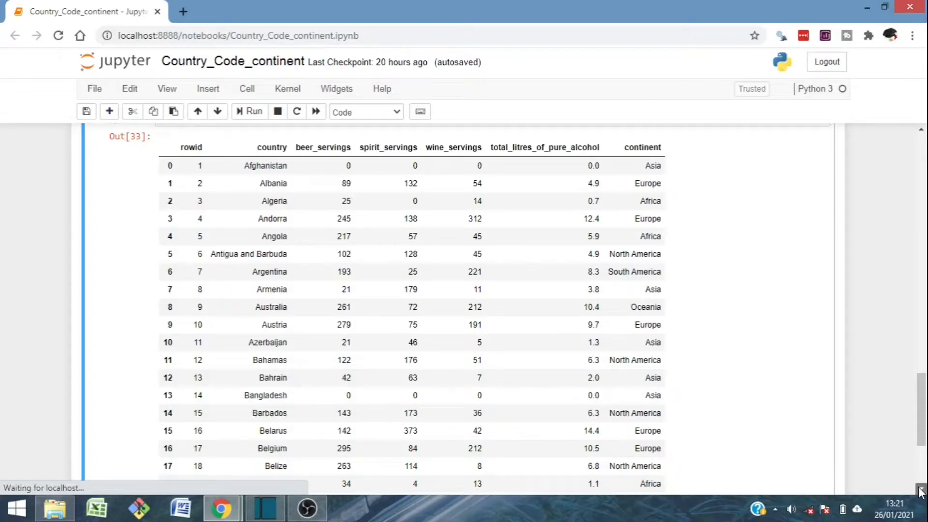
scroll(down, 3)
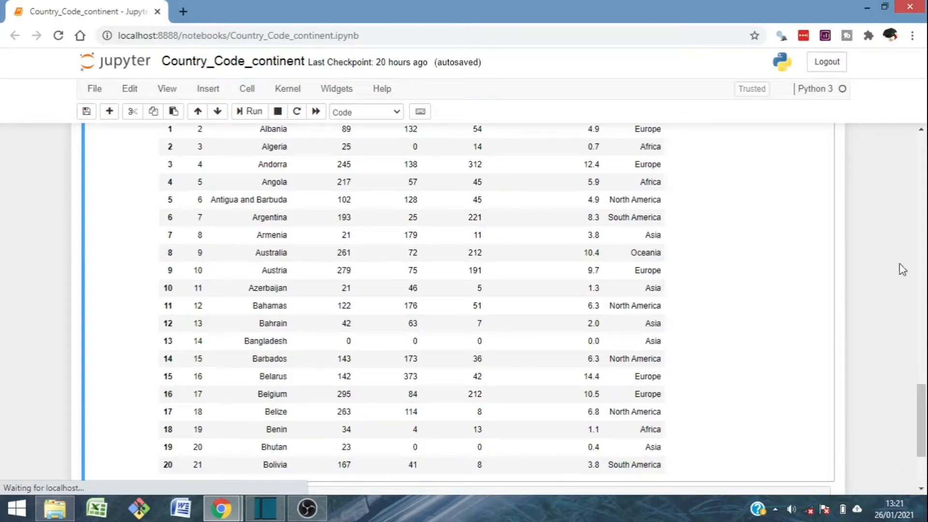
mouse_move(921, 131)
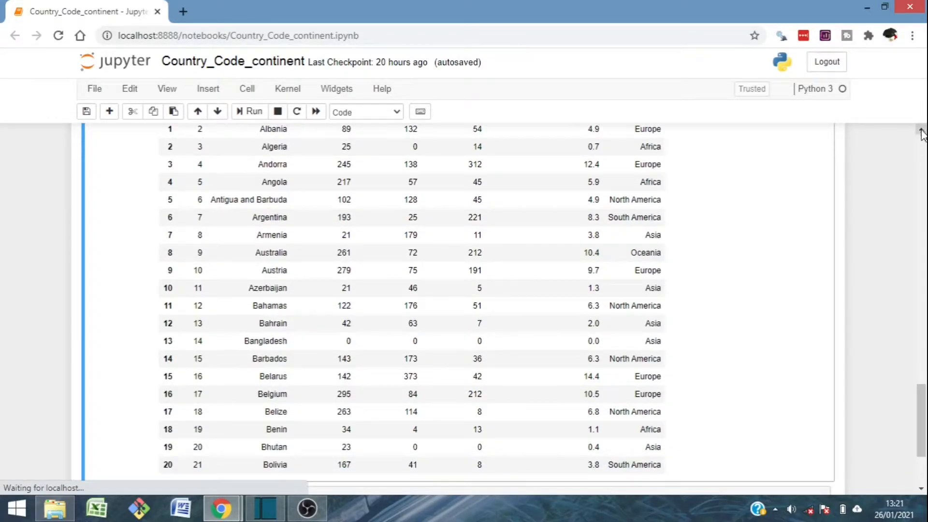
scroll(up, 3)
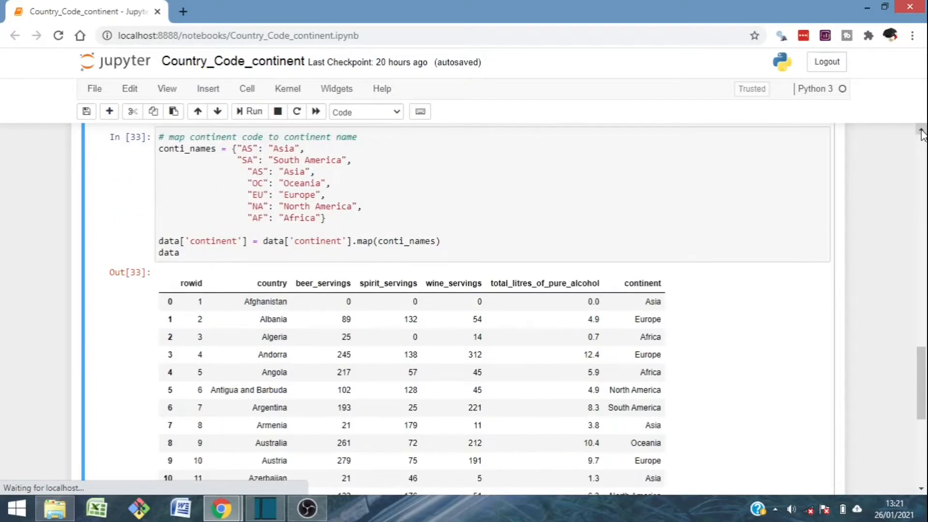
mouse_move(899, 496)
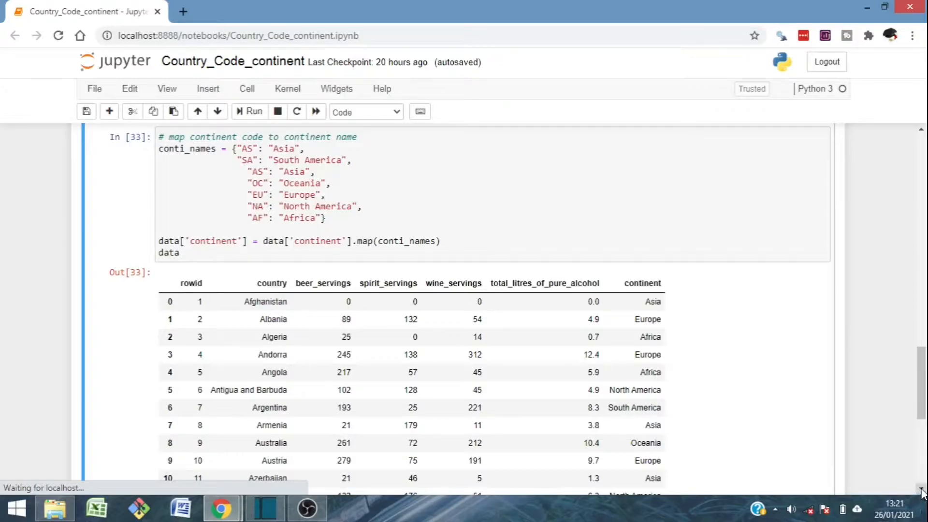
scroll(down, 3)
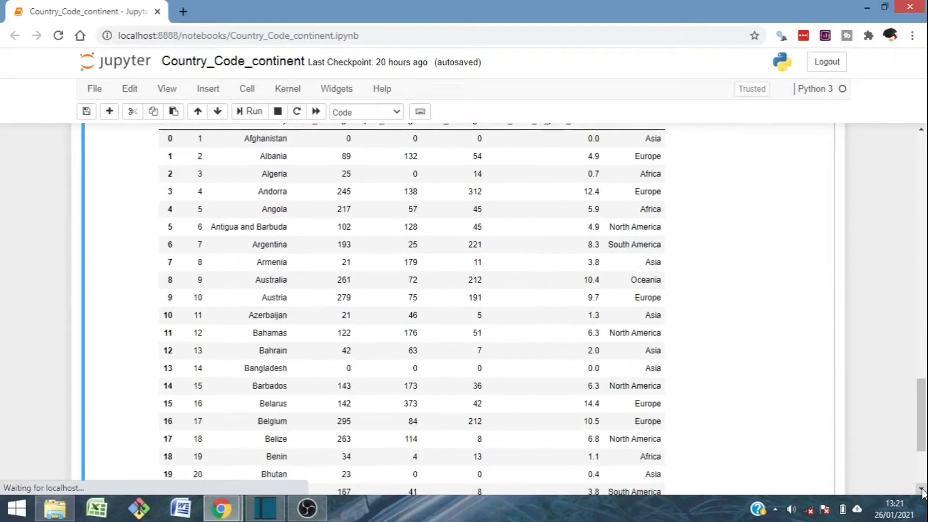
mouse_move(917, 130)
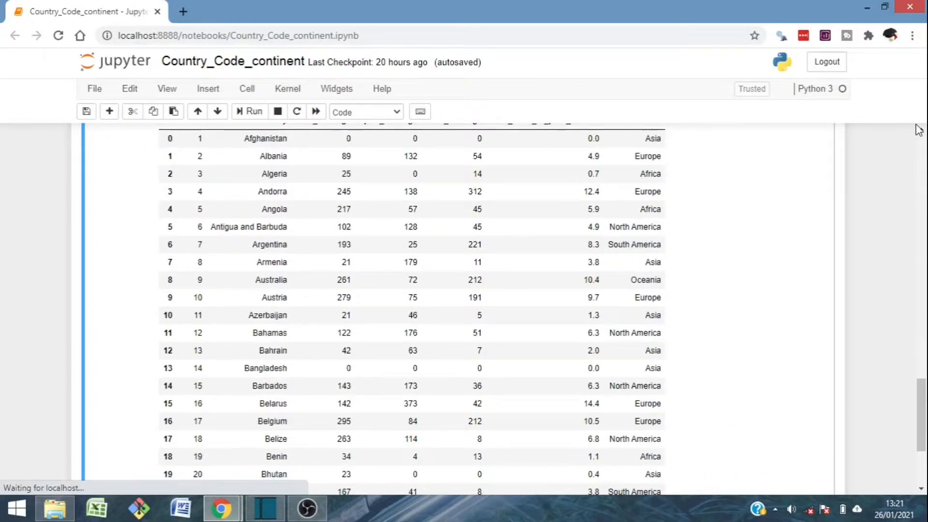
scroll(up, 3)
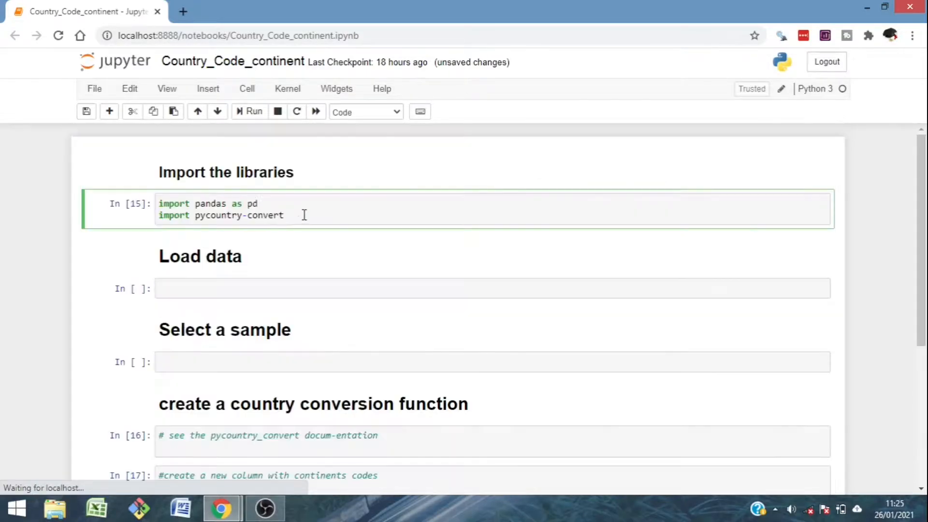
Step: Import pycountry_convert as pc with a '# pip install pycountry and pycountry-convert' comment
text(as)
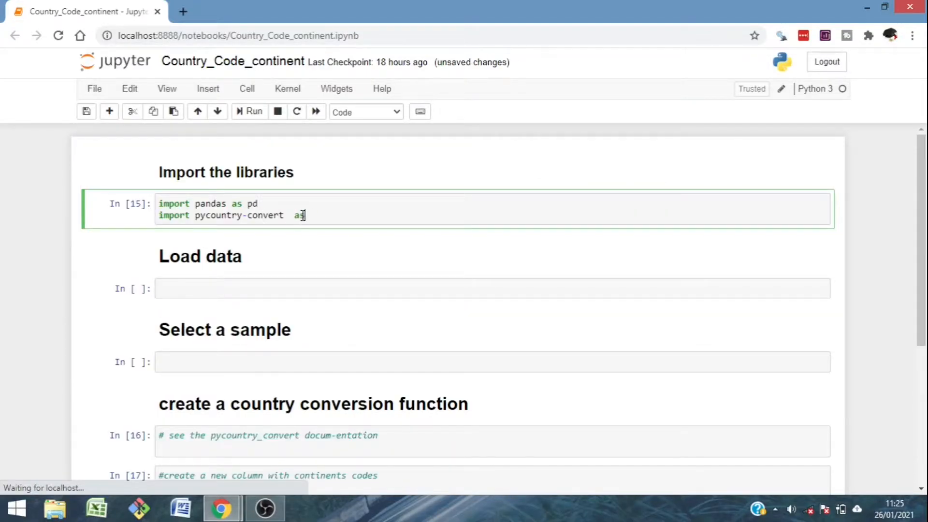
text(pc)
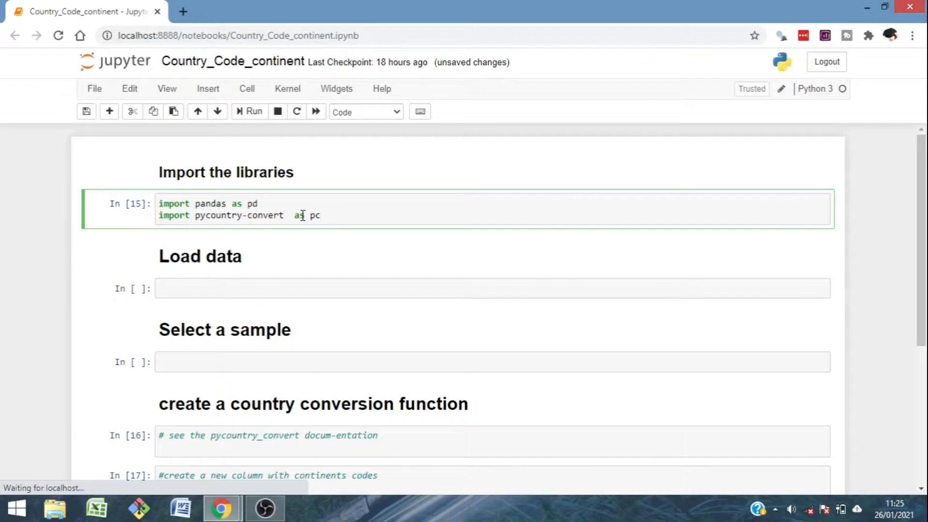
text(# pip install pycountry and pycountry-convert)
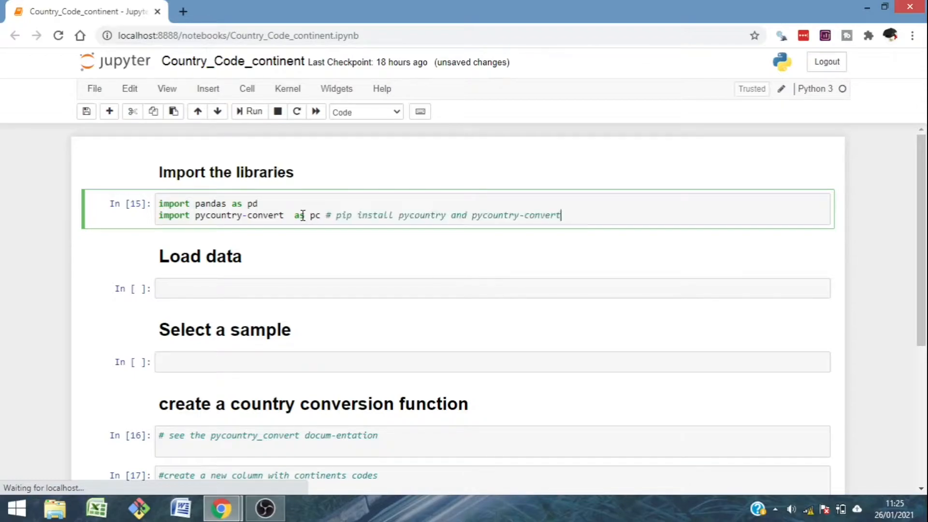
text(dr)
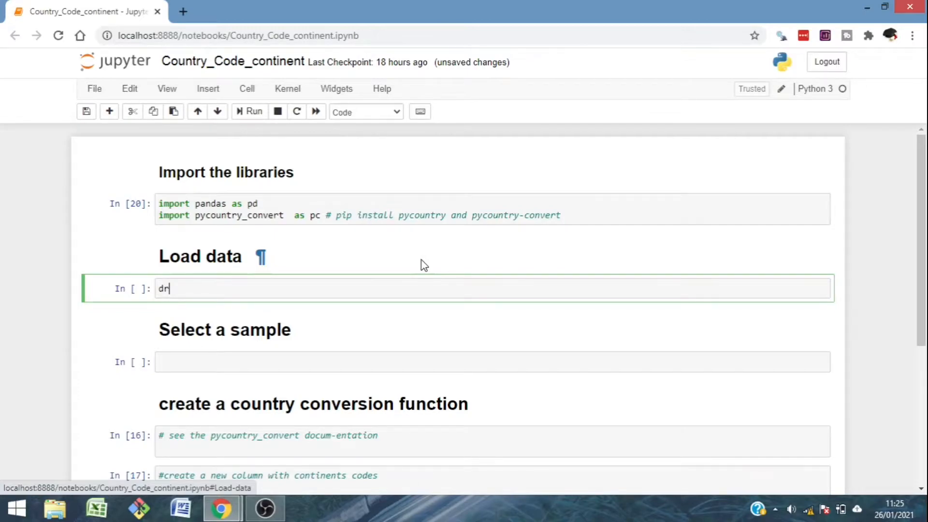
Step: Load the FiveThirtyEight alcohol-consumption CSV into drinks with pd.read_csv and show its head
text(ink)
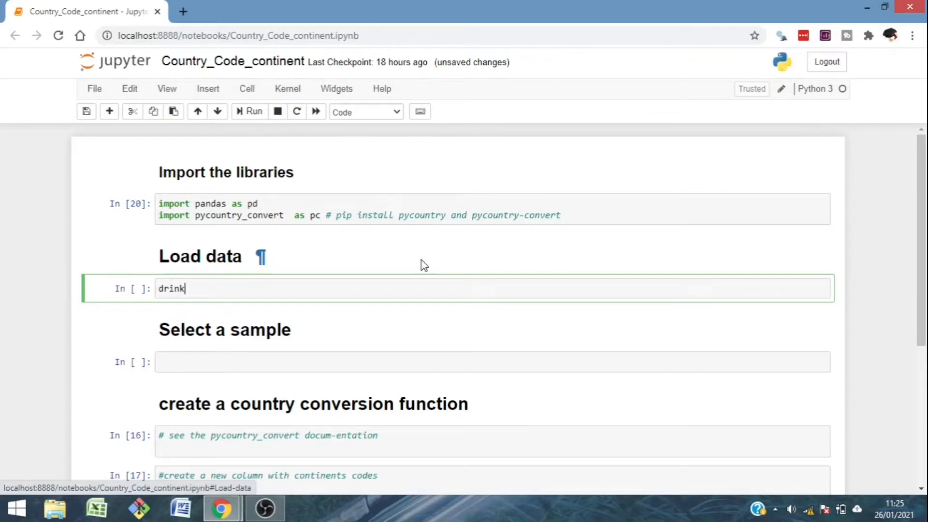
text(s =)
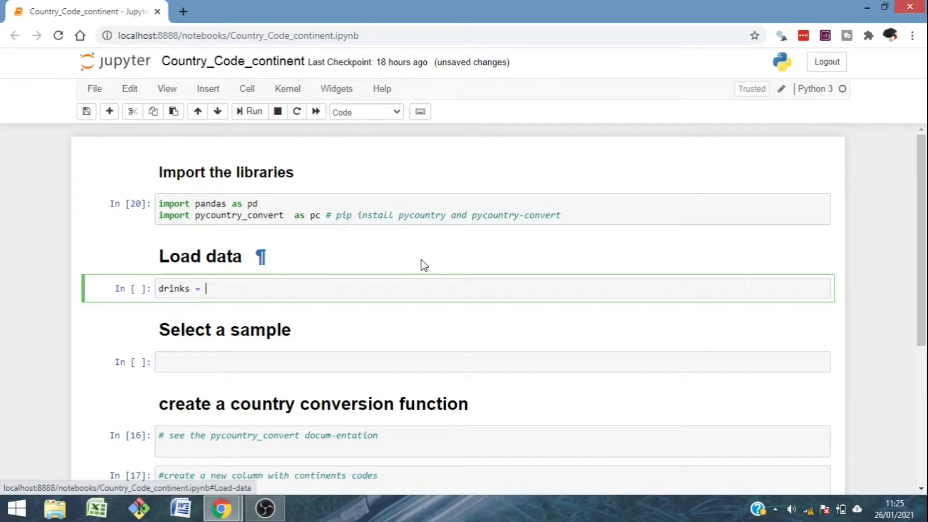
text(pd.)
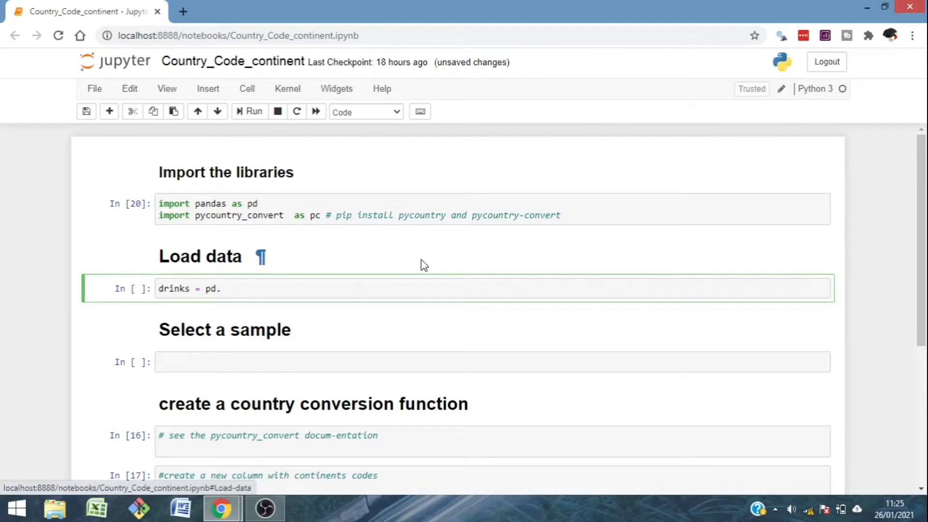
text(read)
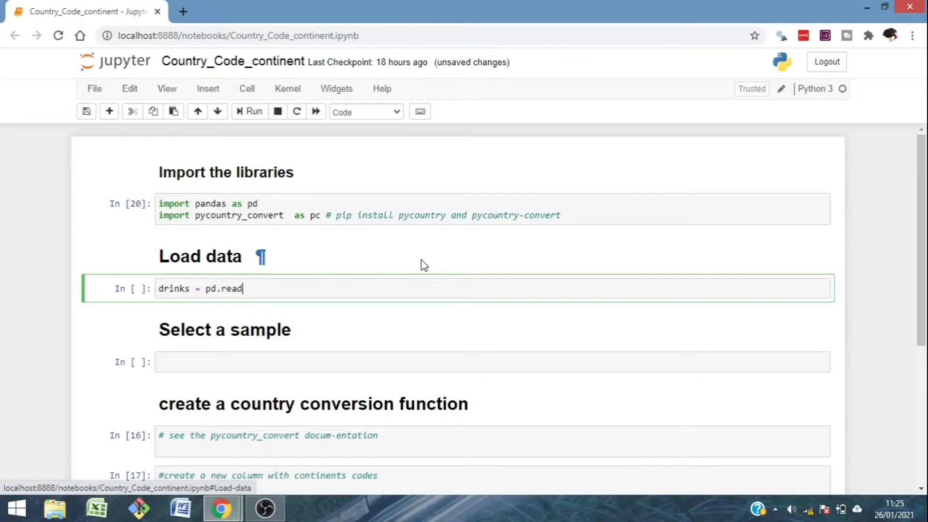
text(_csv("https://fivethirtyeight.datasettes.com/fivethirtyeight/alcohol-consumption%2Fdrinks.csv?_size=max"))
click(493, 362)
text(data = drinks)
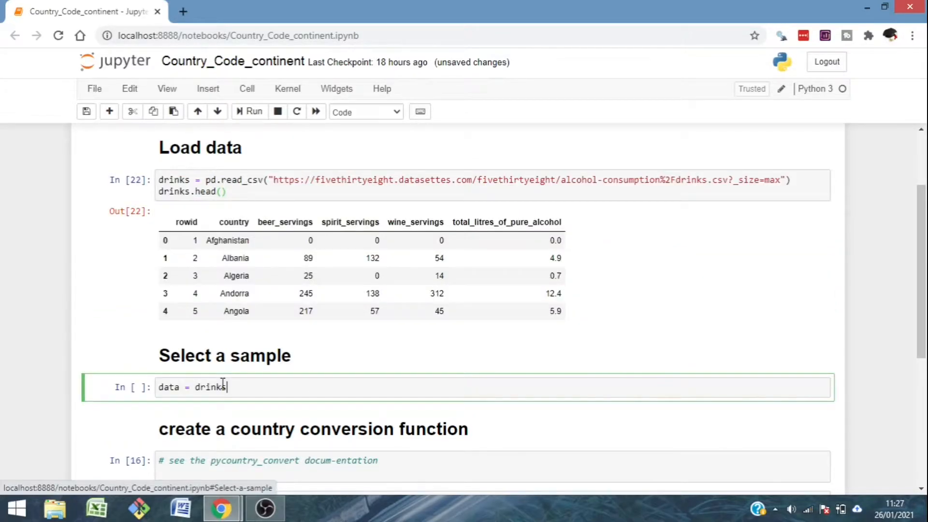
Step: Copy the first 21 drinks rows into data with drinks.loc[:20].copy()
text(.)
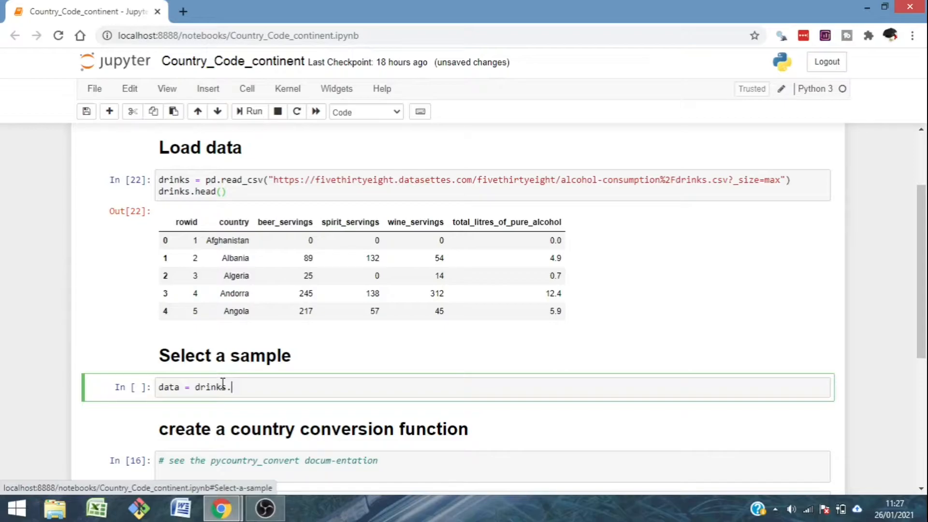
text(loc[:20].copy())
click(493, 473)
text(def convert)
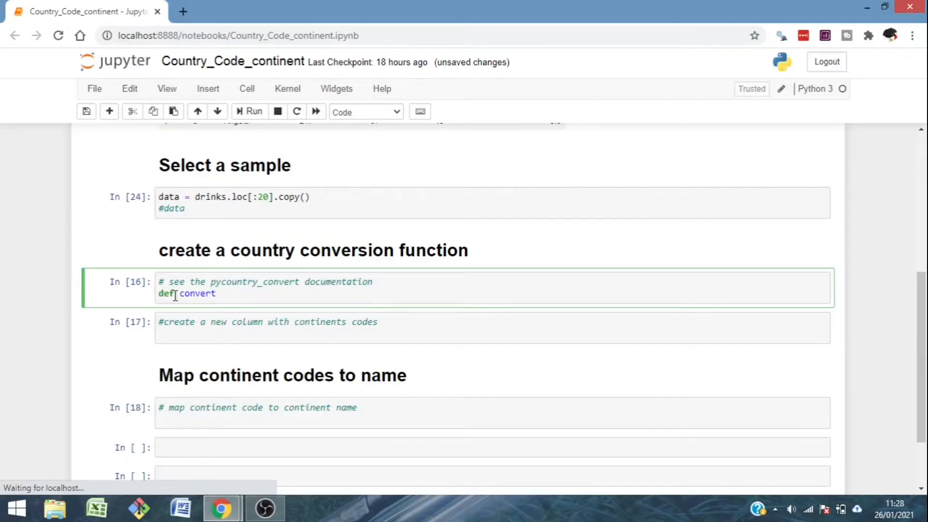
Step: Begin def convert(row): with a conversion comment and a country_code variable
text((r)
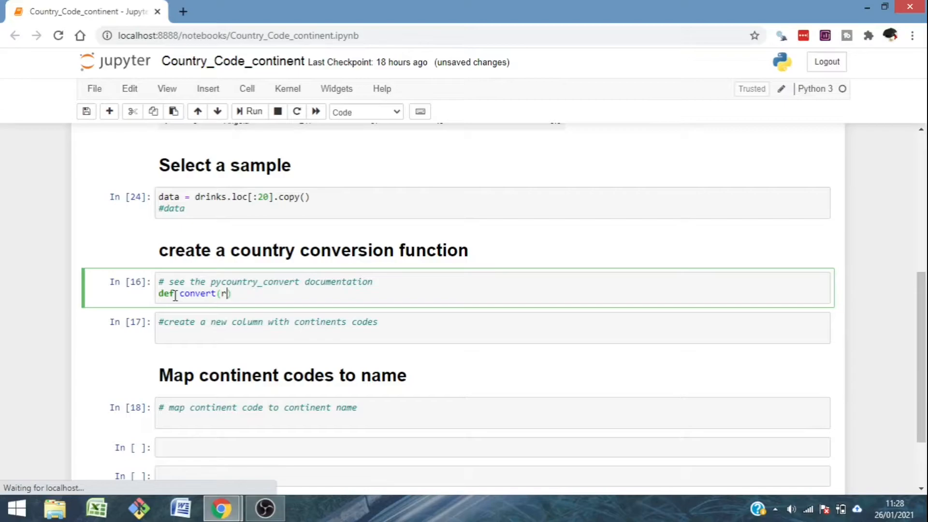
text(ow)
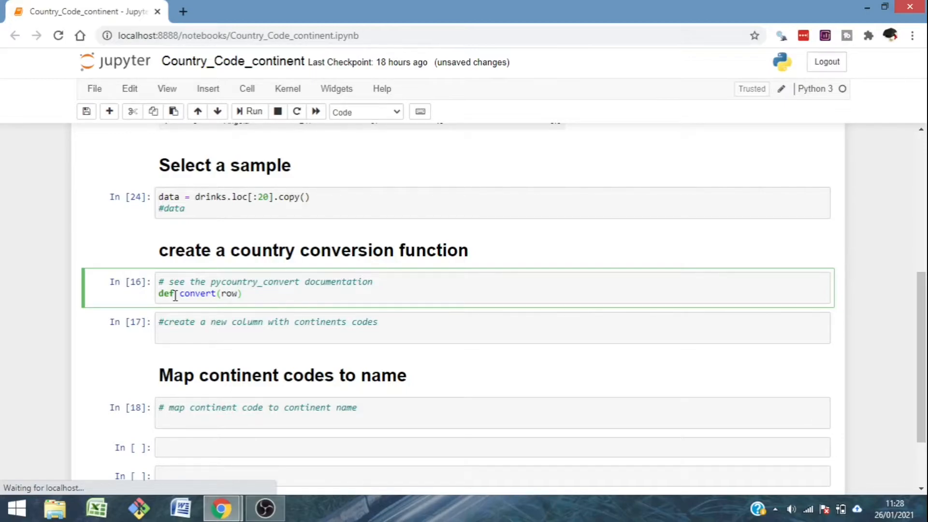
text(:)
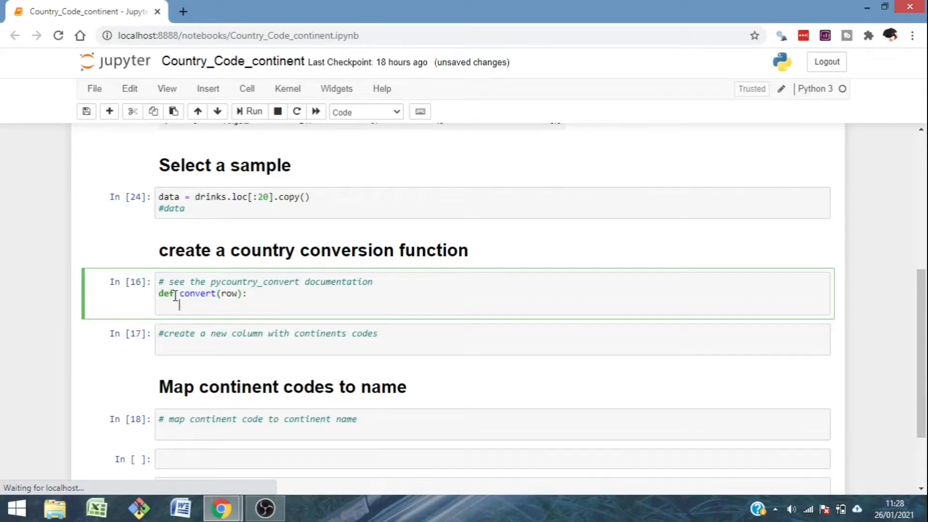
text(#converte country name)
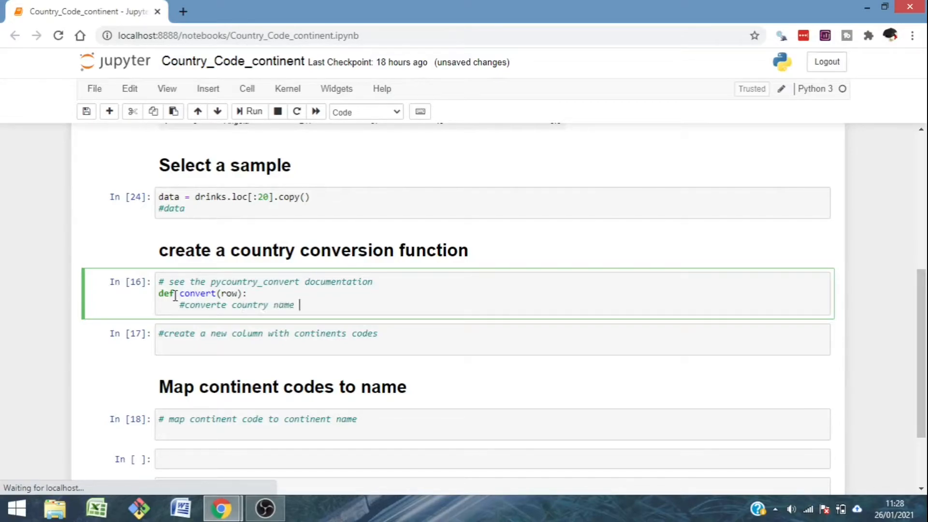
text(to)
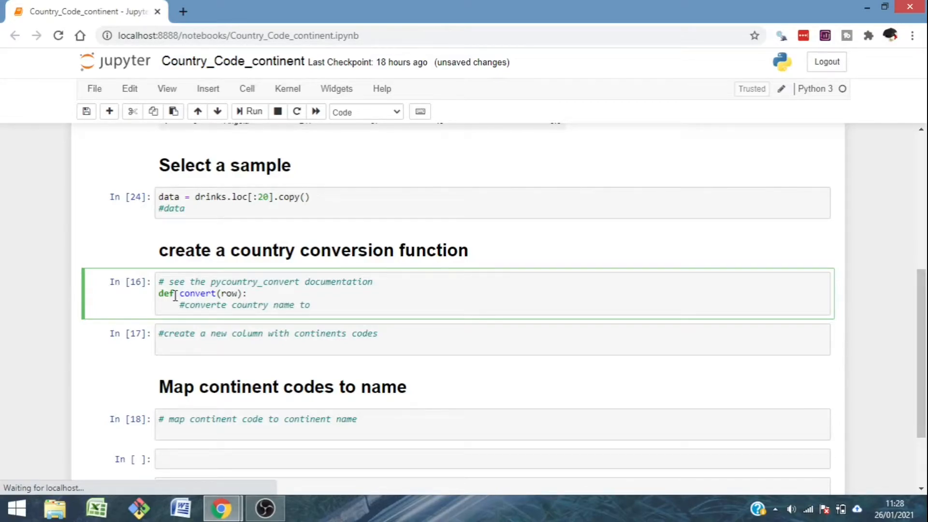
text(country code)
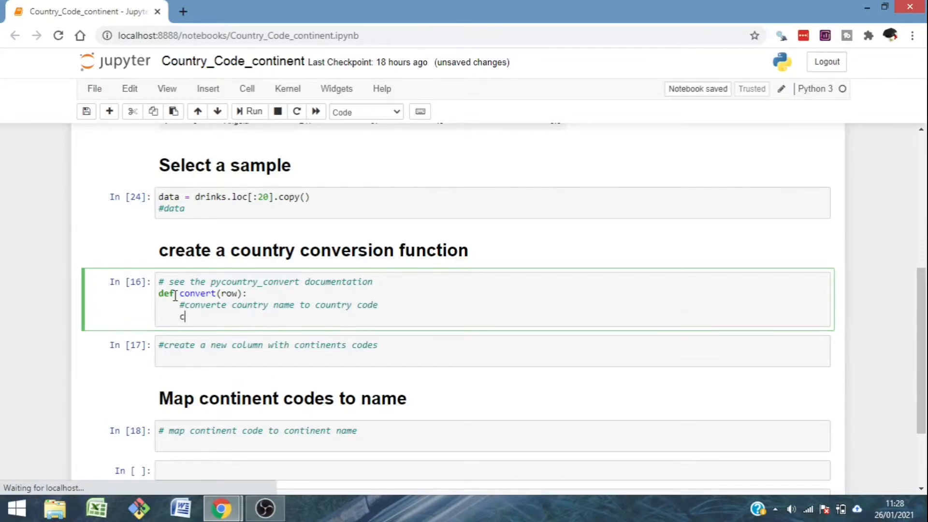
text(o)
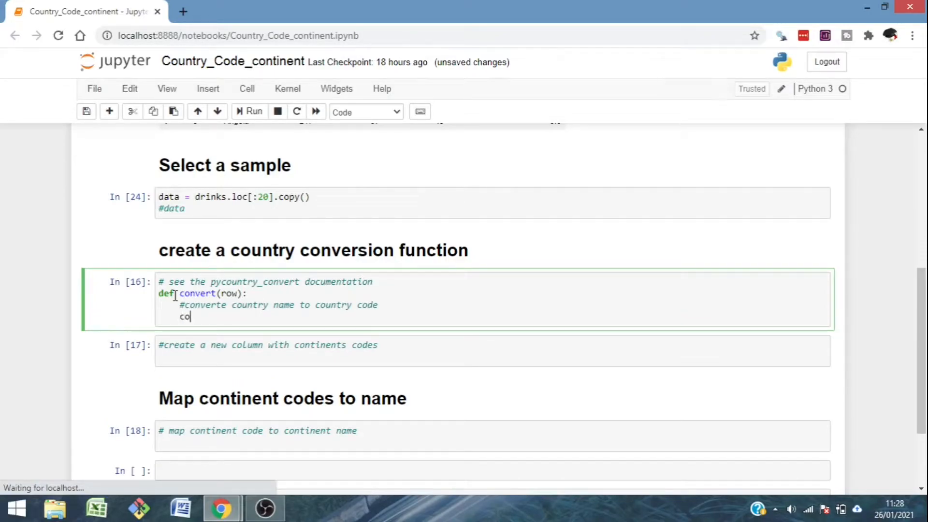
text(u)
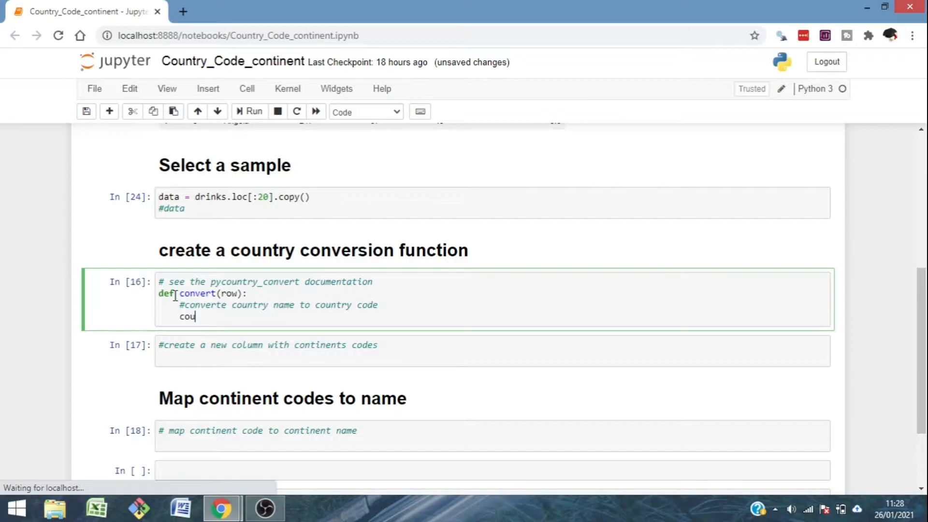
text(ntry_coder)
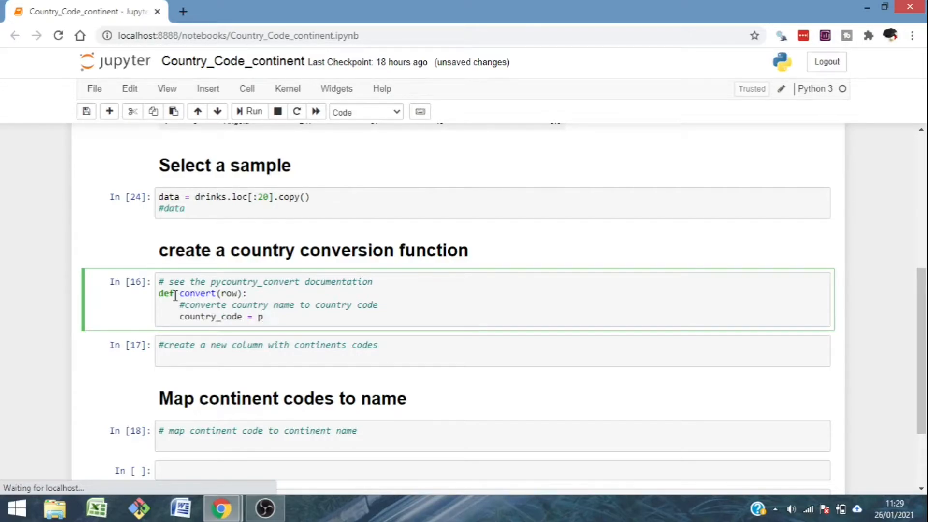
Step: Get the alpha-2 code via pc.country_name_to_country_alpha2(row.country, cn_name_format=...)
text(c)
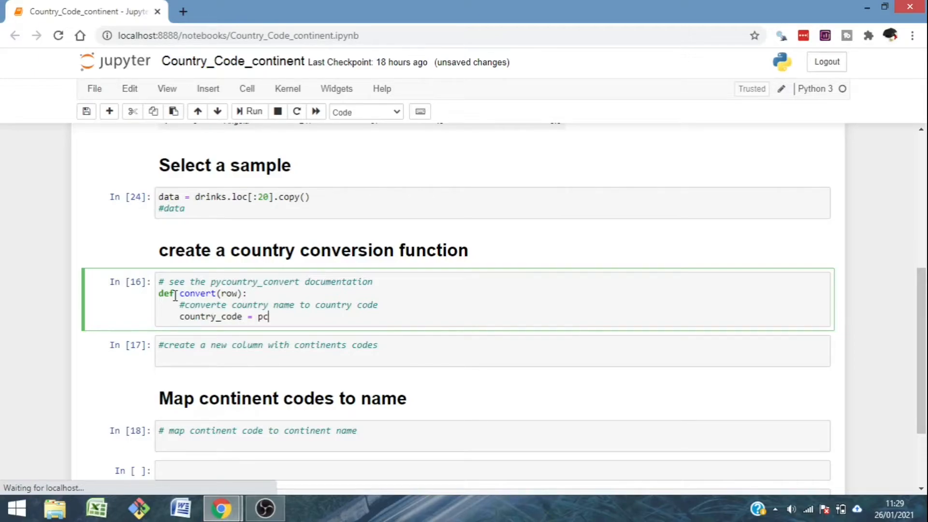
text(.country_nam)
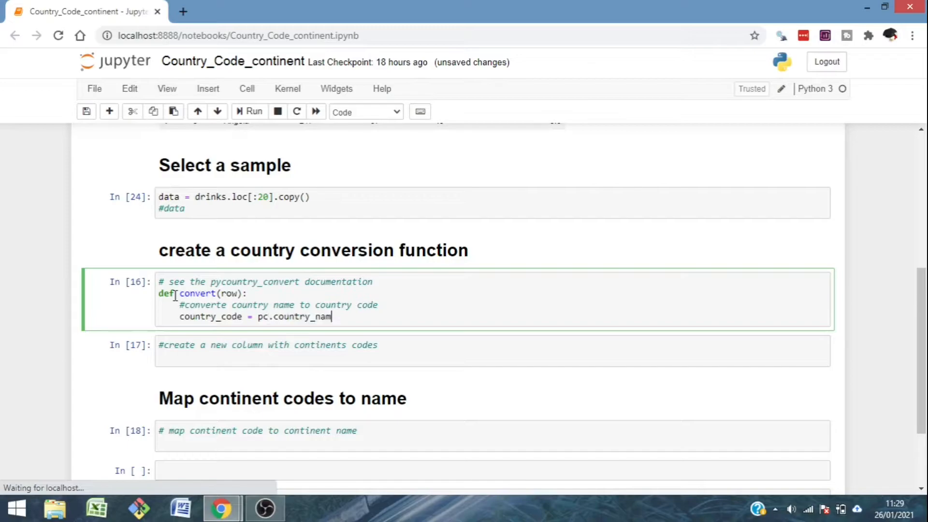
text(_)
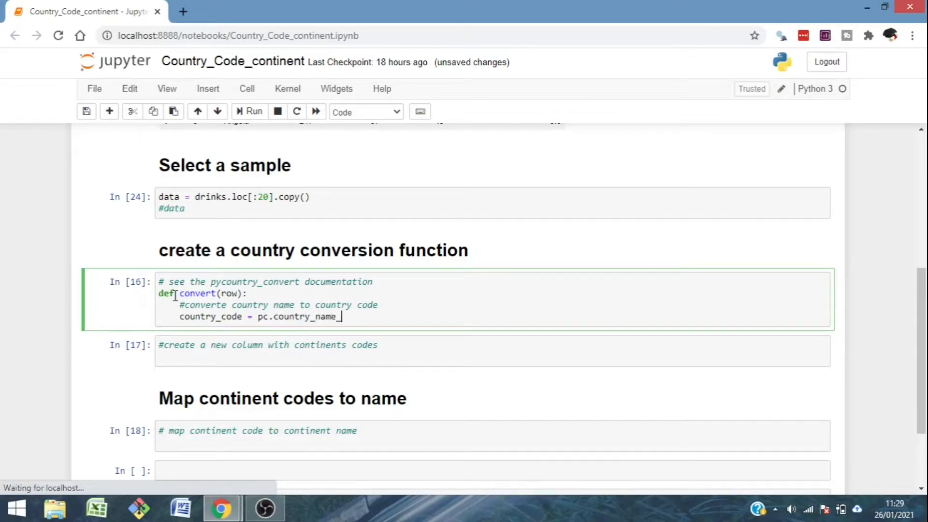
text(to_country_)
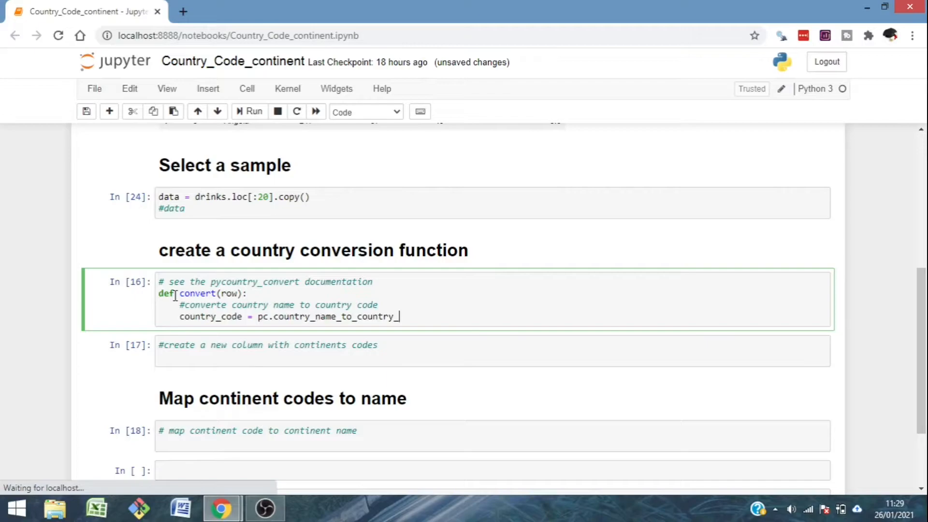
text(alp)
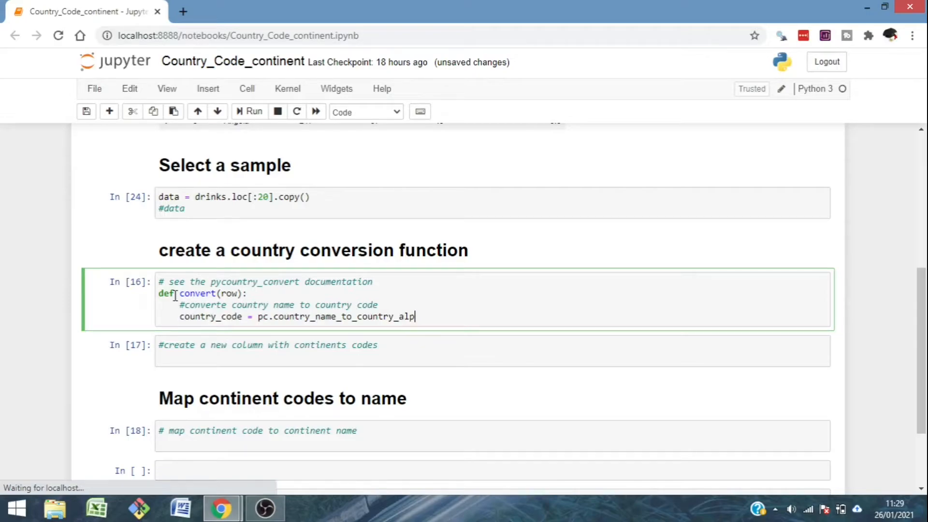
text(ha2)
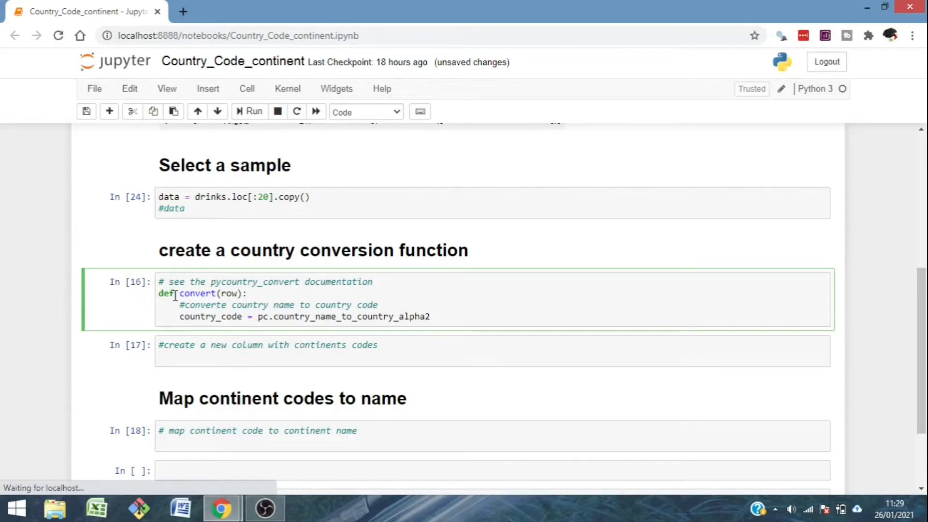
text(())
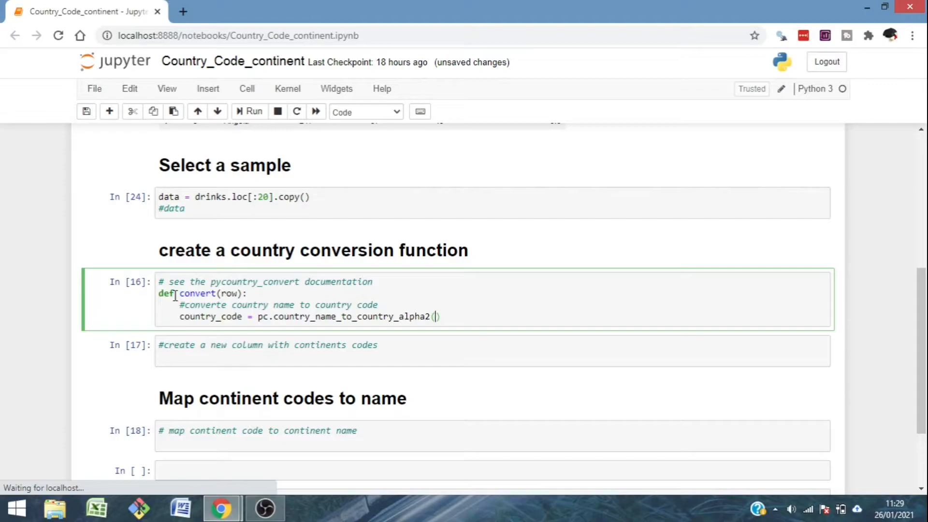
text(r)
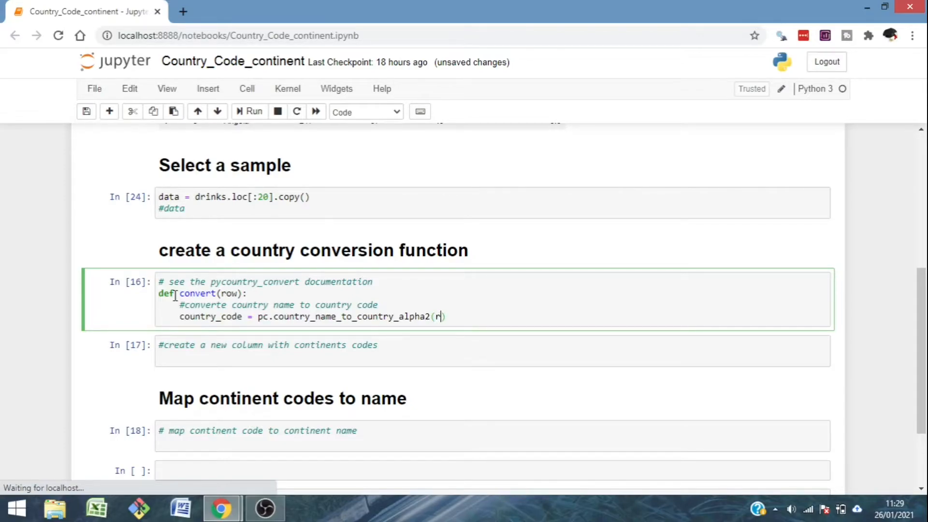
text(ow.country)
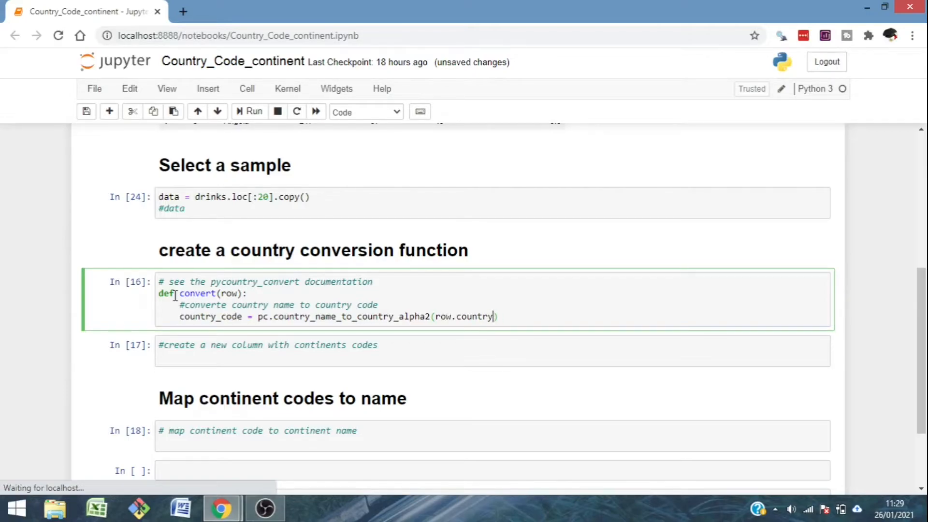
text(,)
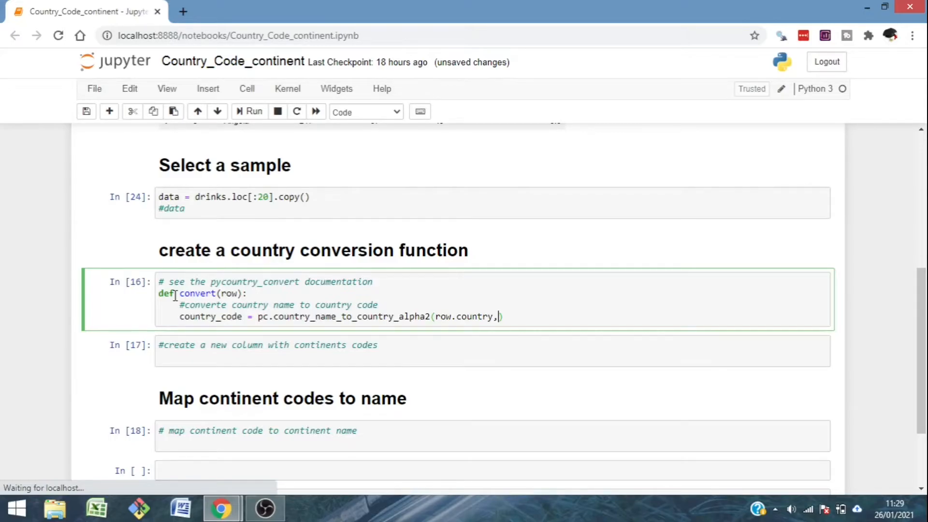
text(cn)
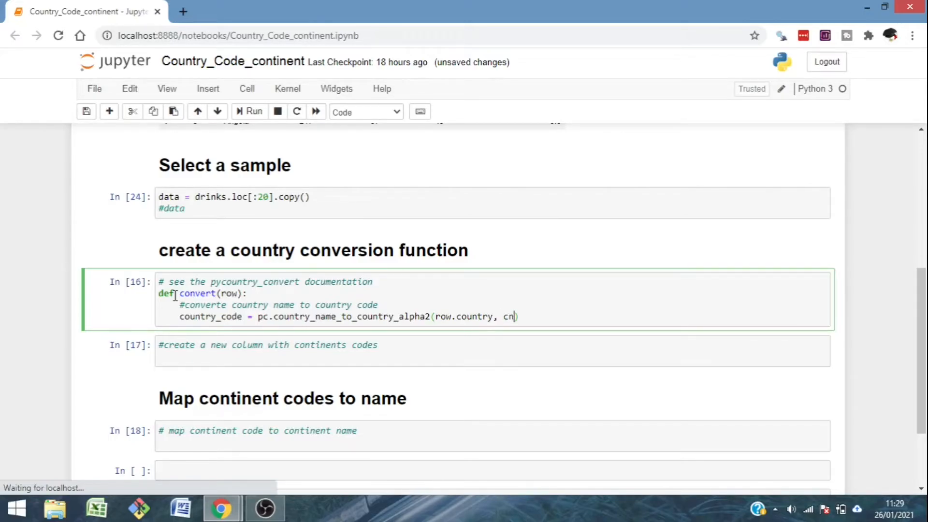
text(_name_fort)
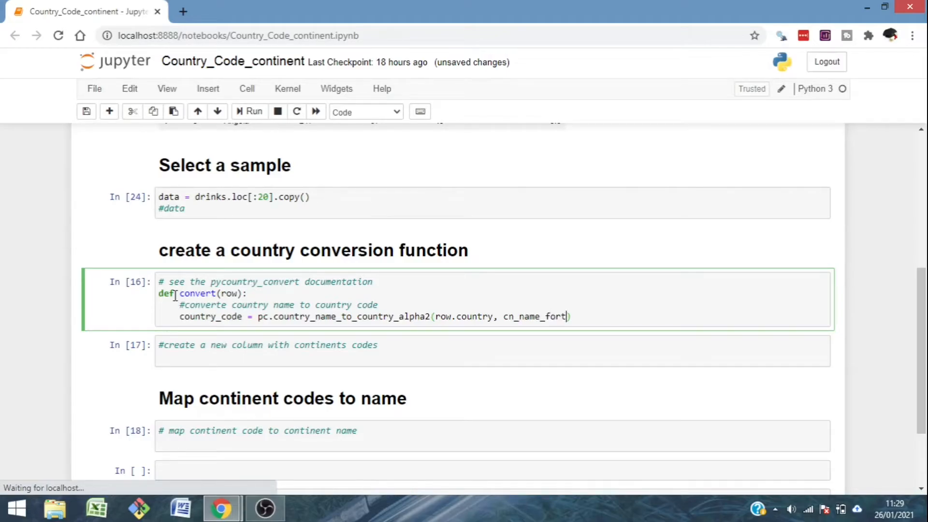
key(Backspace)
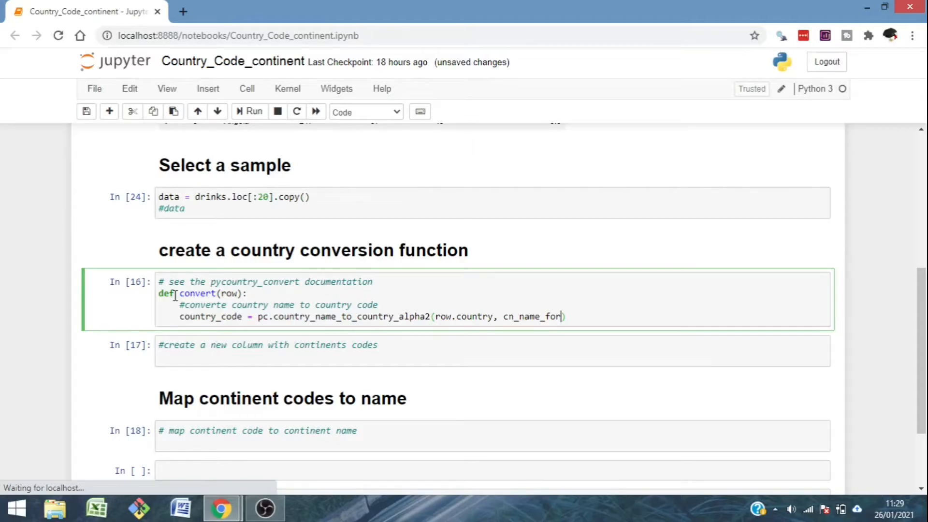
text(mat = "defa)
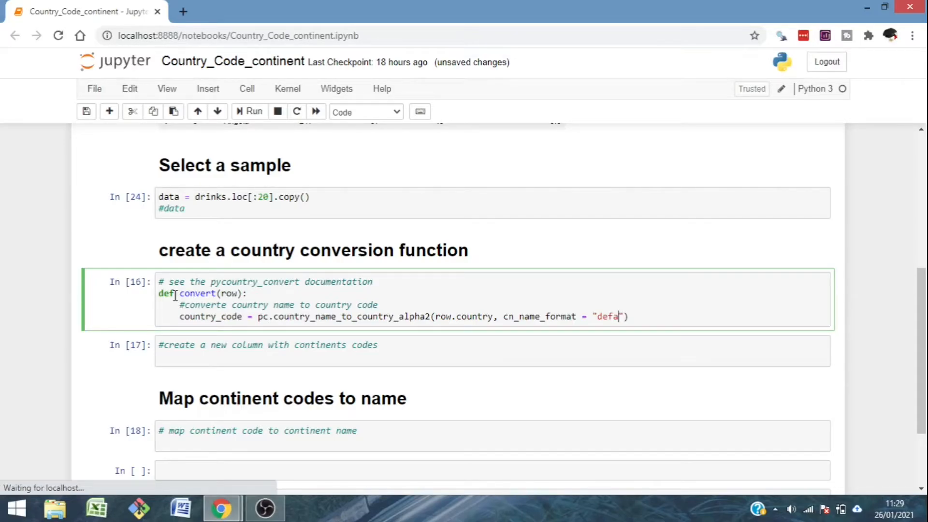
Step: Convert the alpha-2 code to a continent code and return conti_code
text(ult)
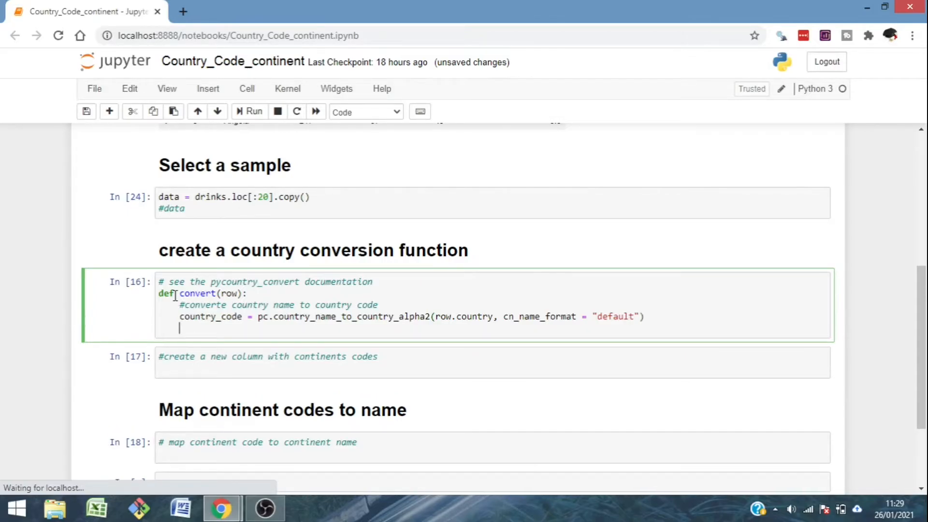
text(#convert)
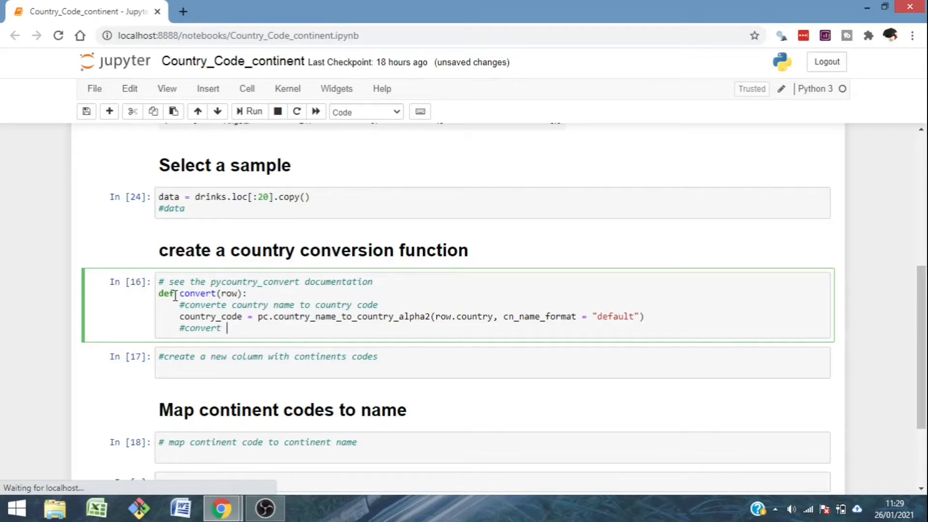
text(cn_code to continent code)
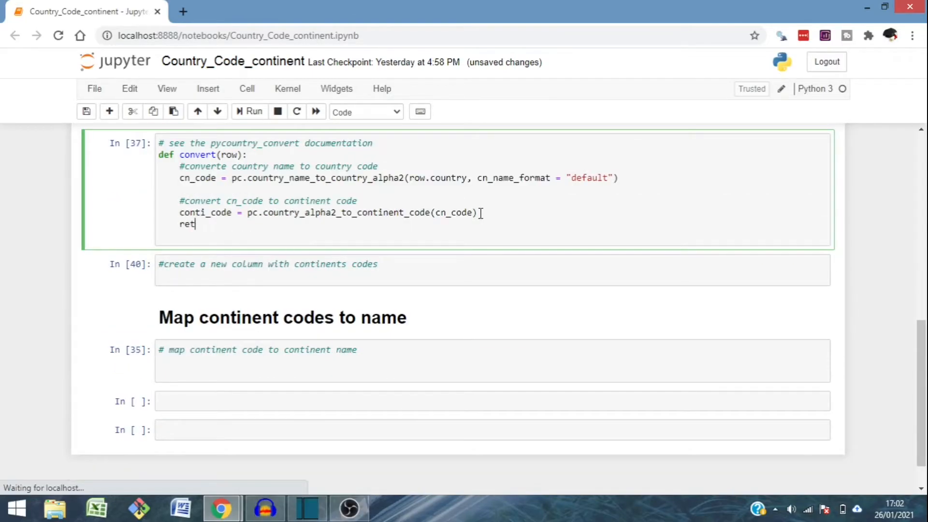
text(urn conti_code)
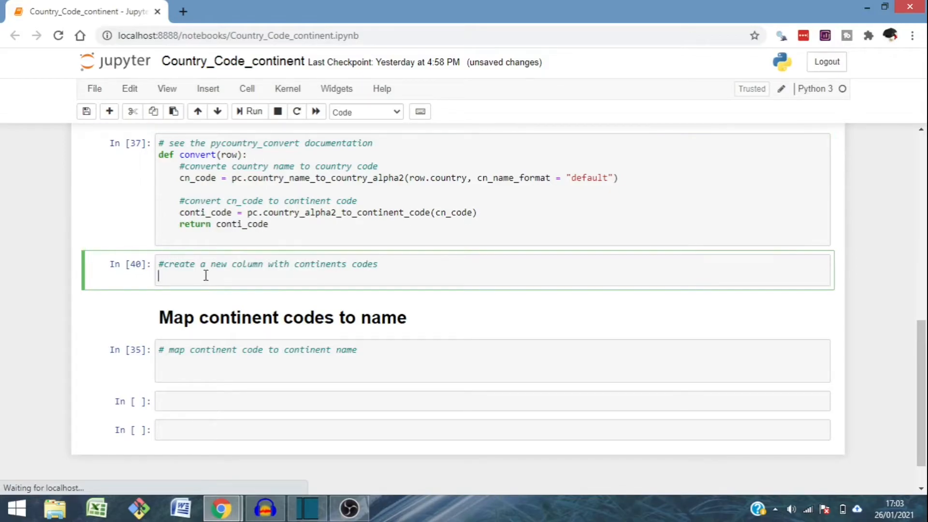
Step: Create data['continent'] with data.apply(convert, axis = 1), producing a KeyError
text(data[''])
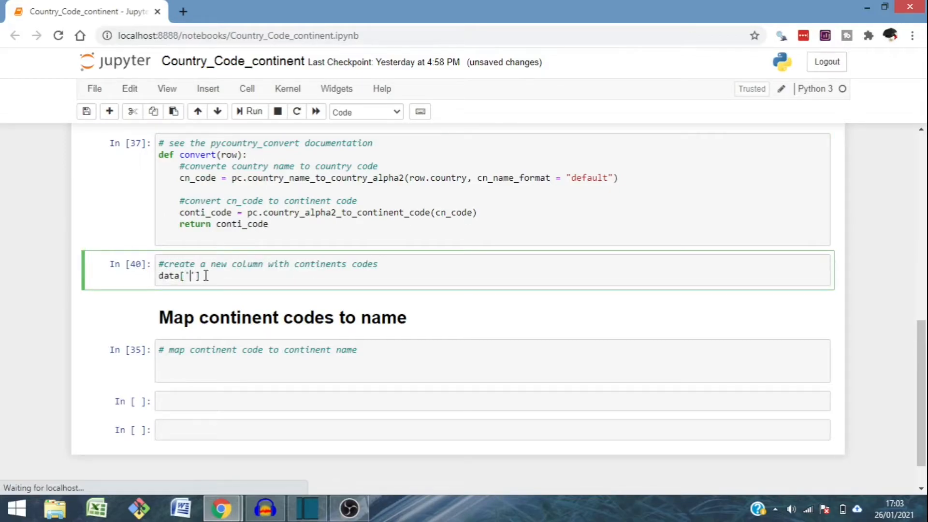
text(continent)
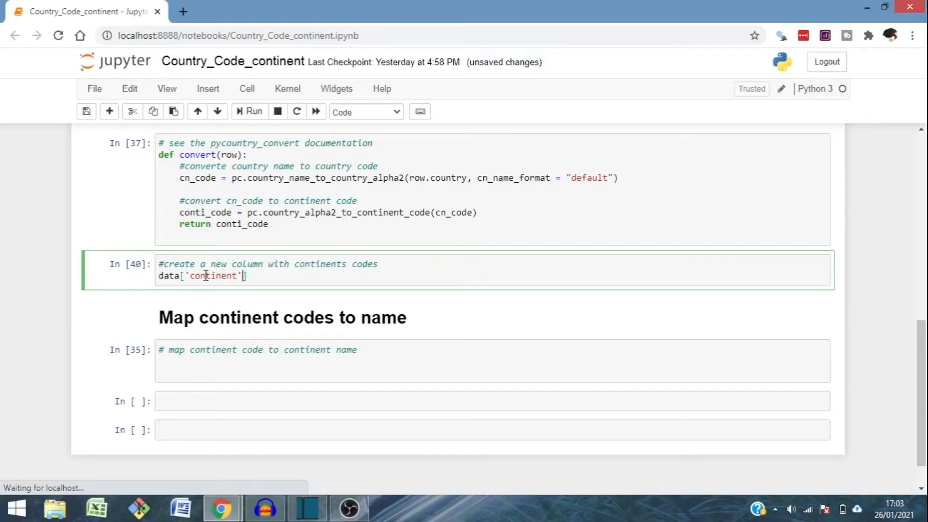
text(= data)
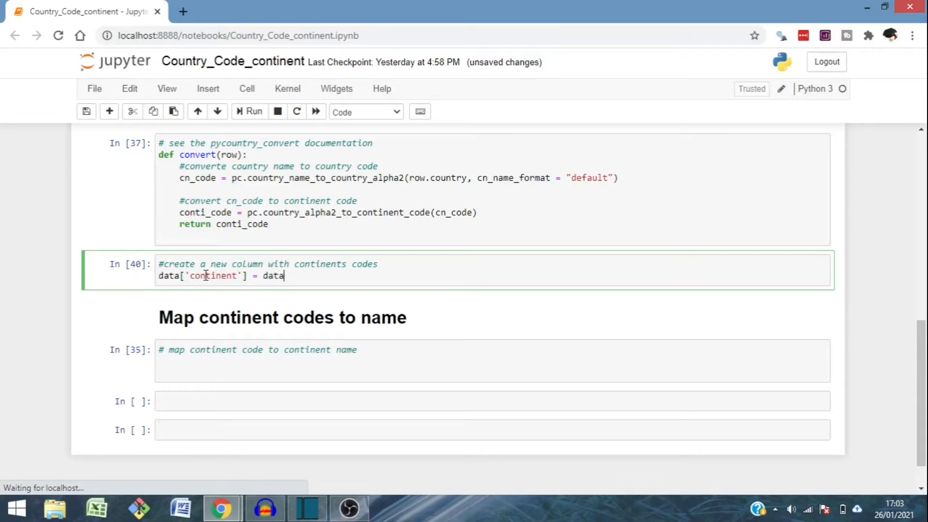
text(.apply(conv))
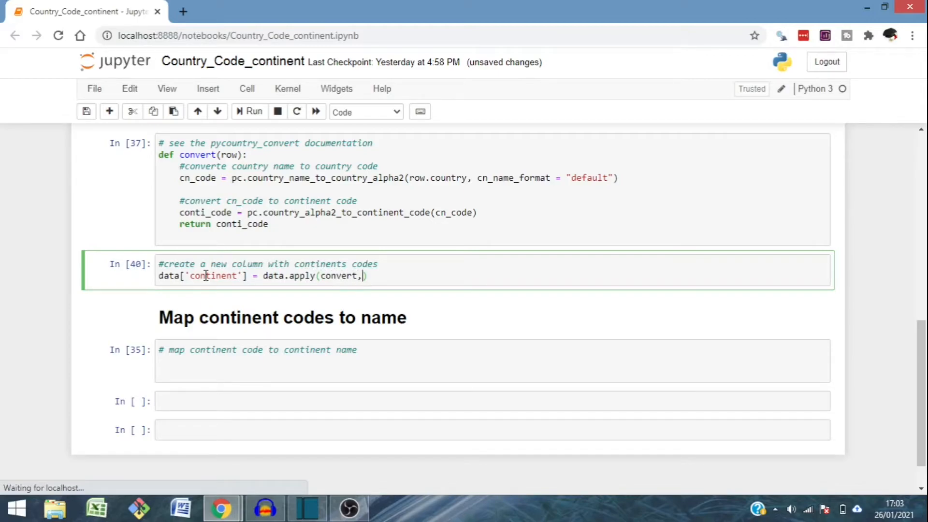
text(axis =)
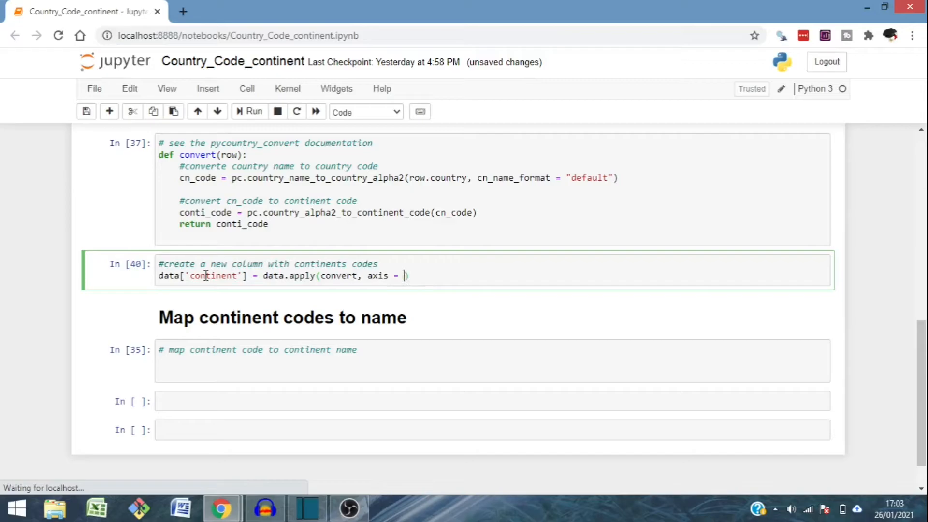
text(1)
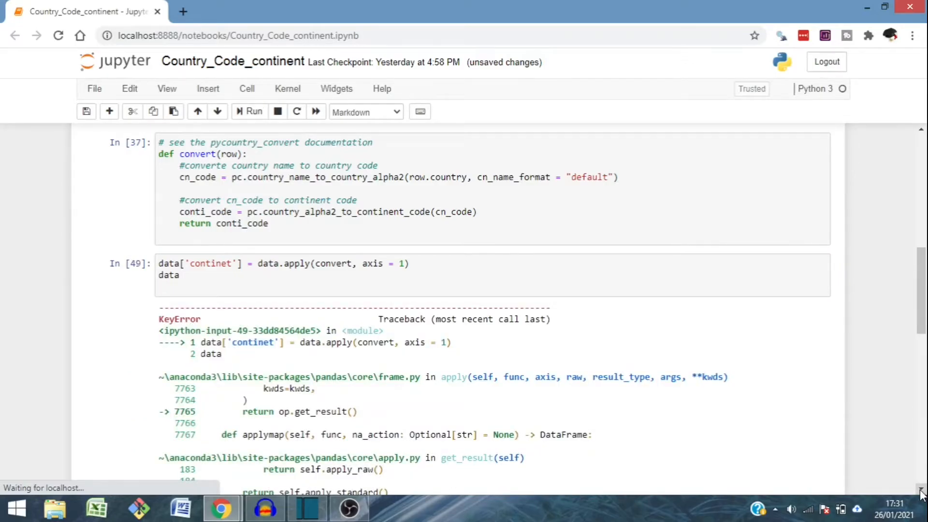
scroll(down, 3)
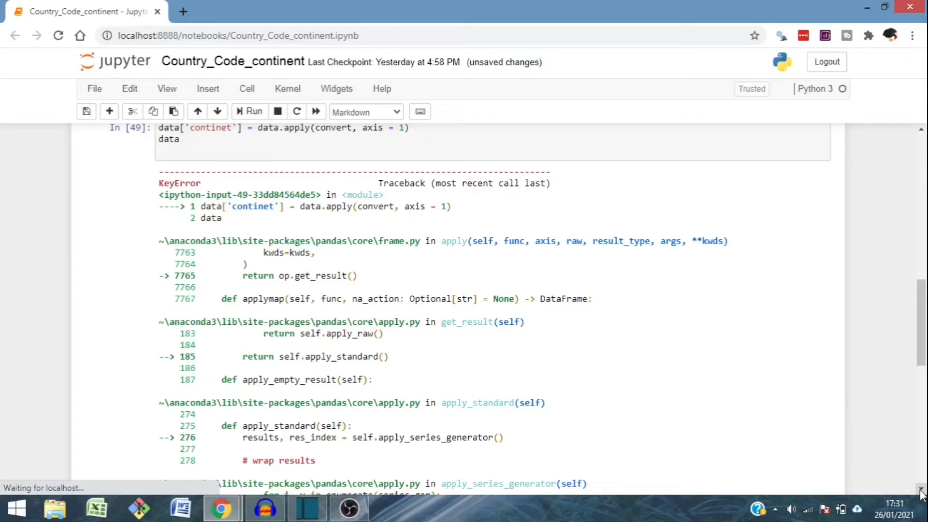
scroll(down, 3)
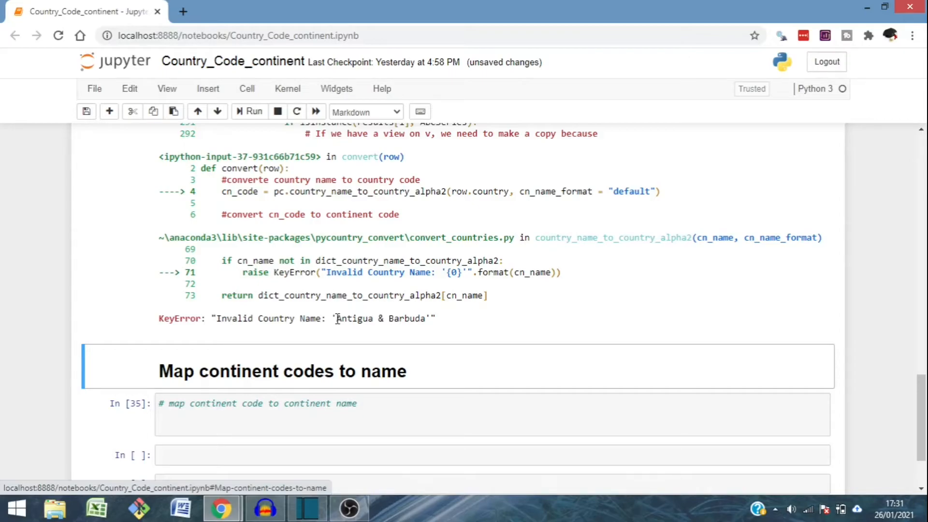
scroll(up, 3)
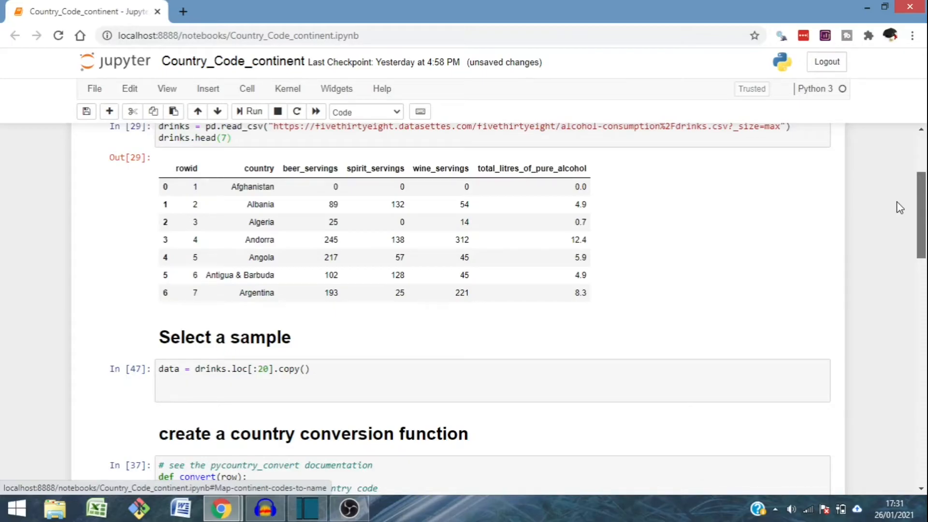
Step: In the sample cell, set data.loc[5, 'country'] to "Antigua and Barbuda"
double_click(239, 275)
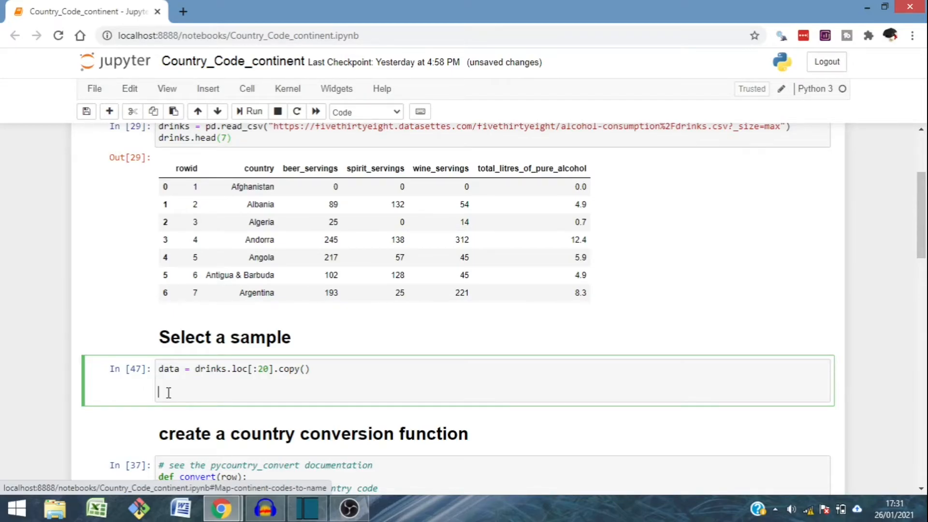
text(data.loc[])
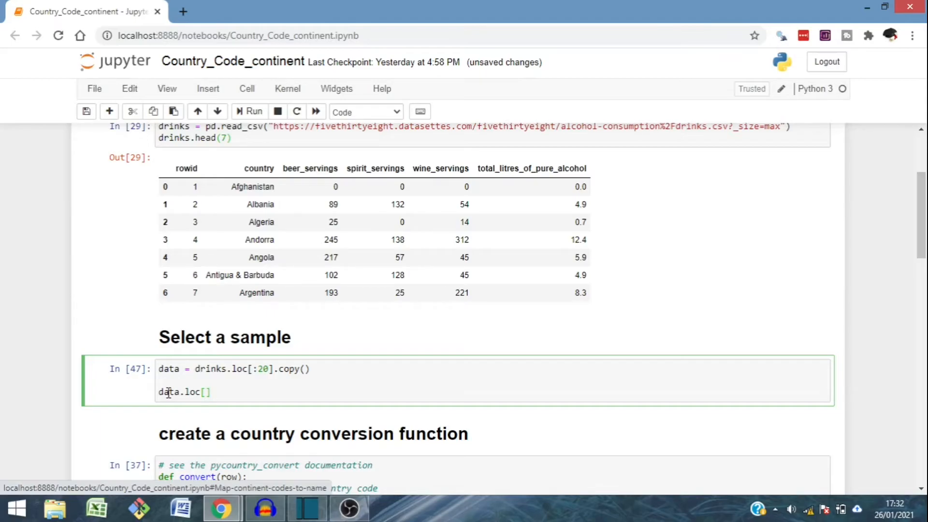
text(5, 'country'])
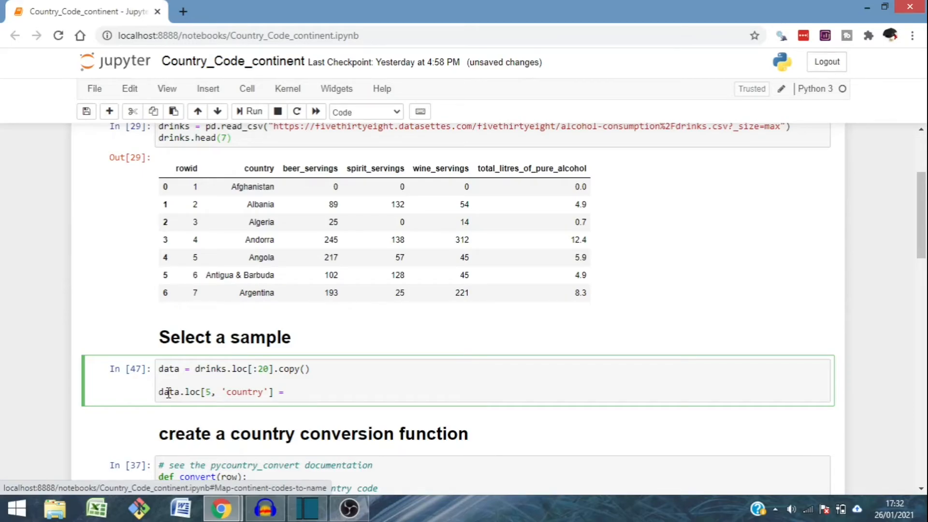
text("Antigua and Barbuda")
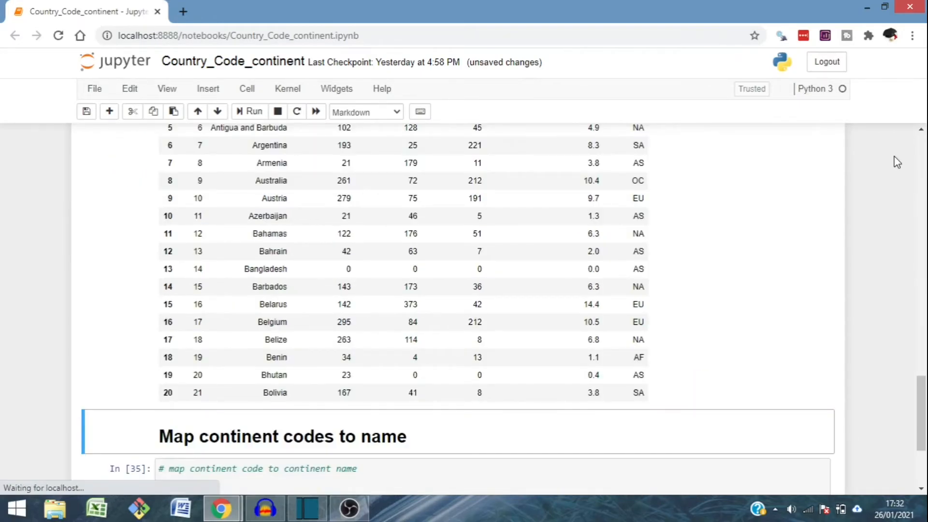
scroll(up, 3)
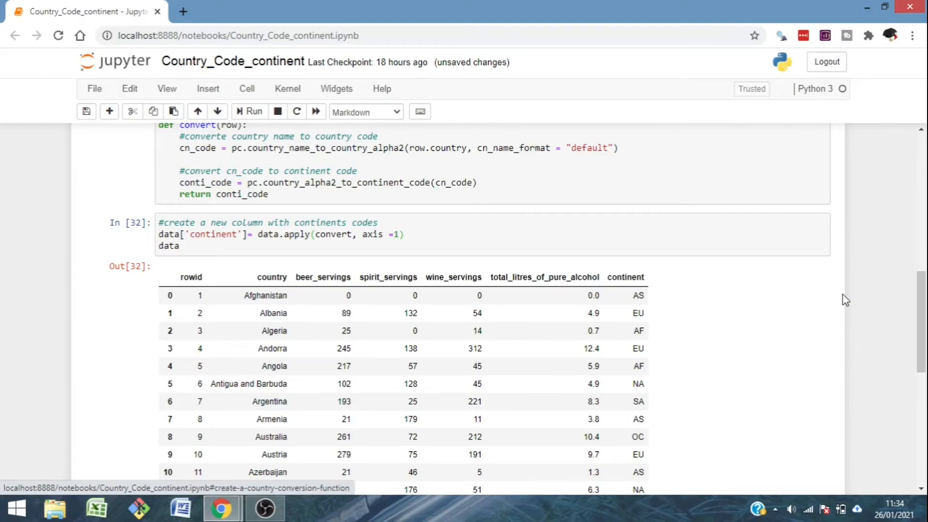
scroll(down, 3)
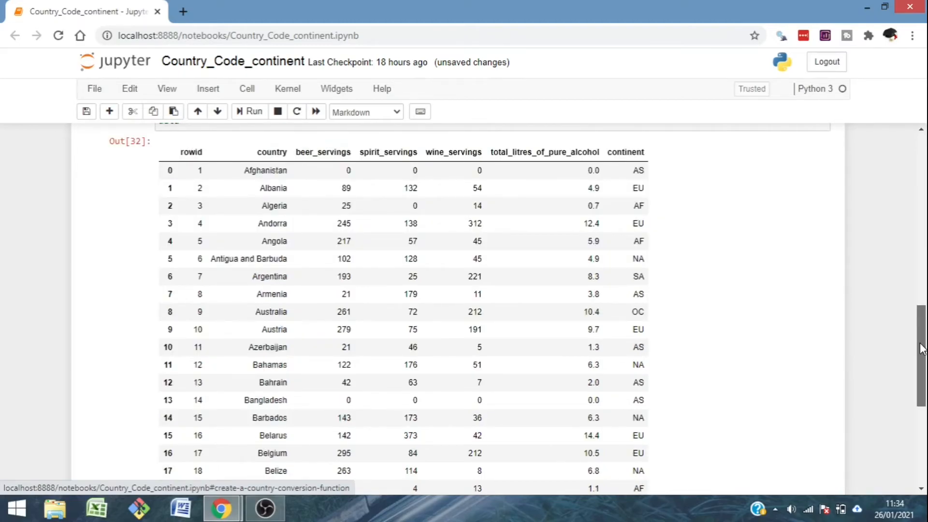
scroll(down, 3)
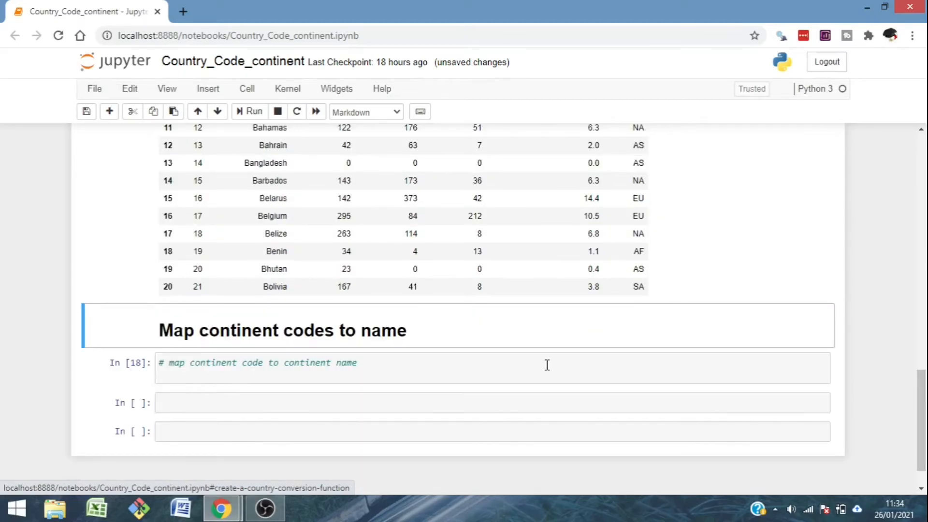
click(493, 367)
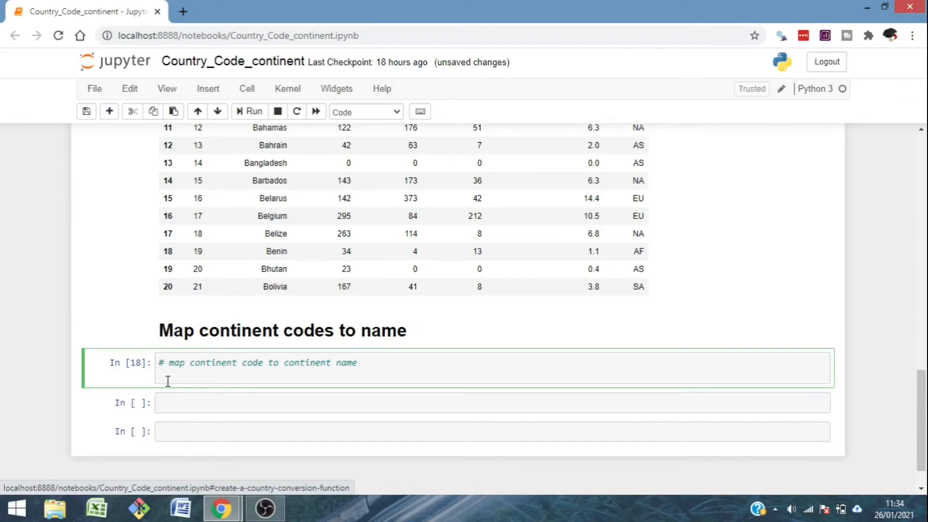
Step: Define a conti_names dictionary mapping codes like "AS" to "Asia"
text(conti)
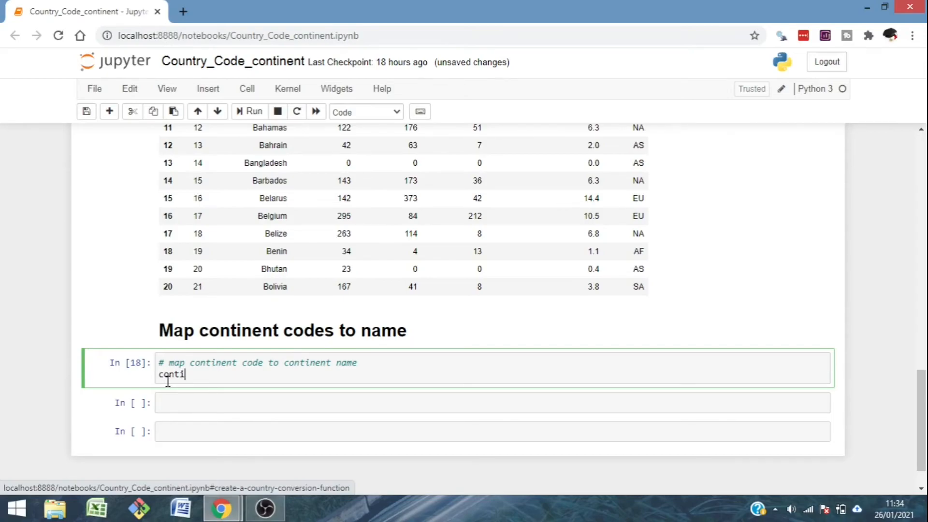
text(_names = {"A")
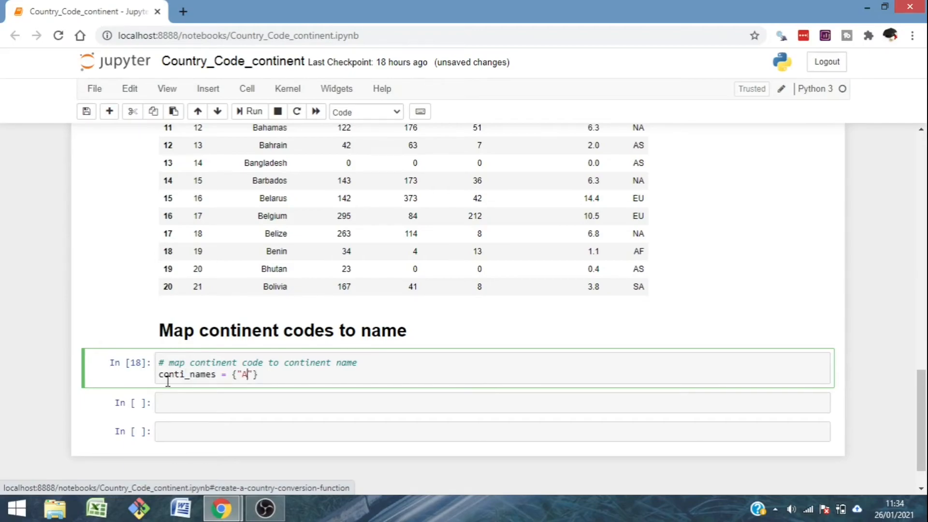
text(S)
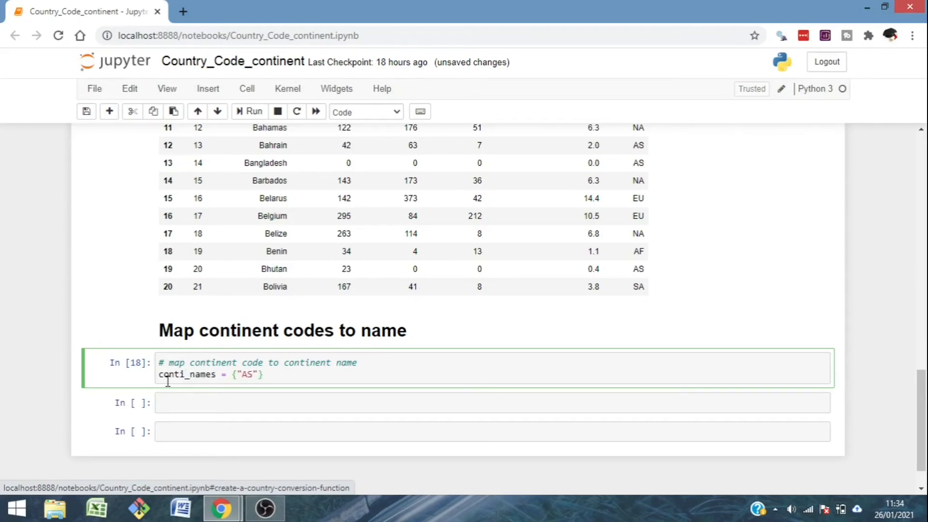
text(: "")
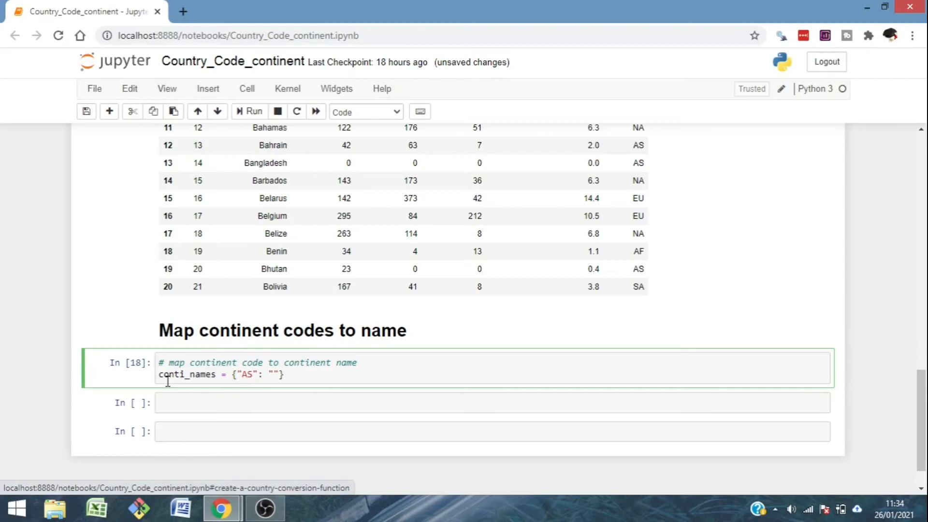
text(Asia)
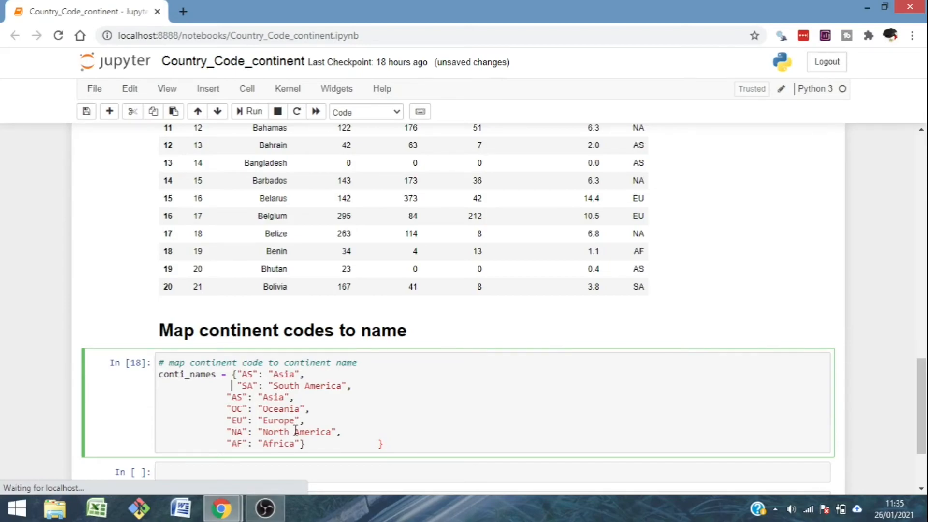
Step: Map data['continent'] through conti_names, display data, and run the cell
text(data['continent'])
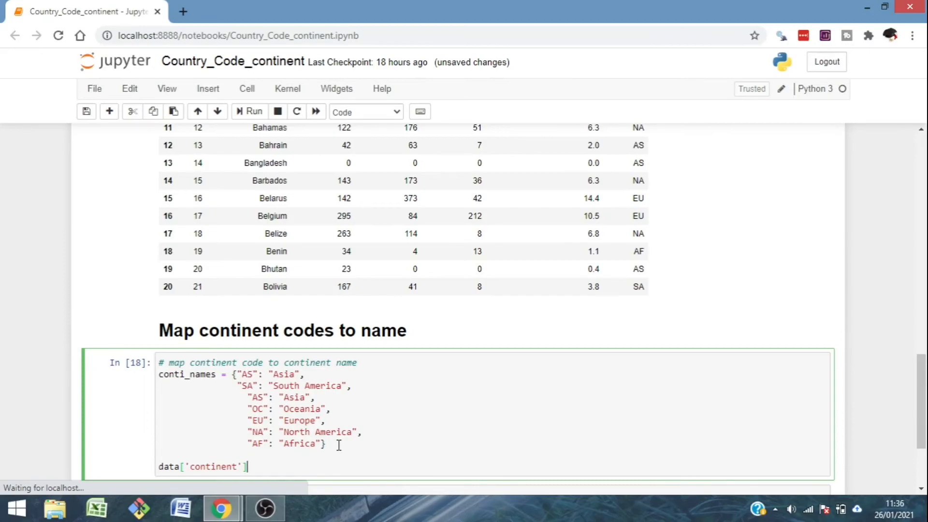
text(=)
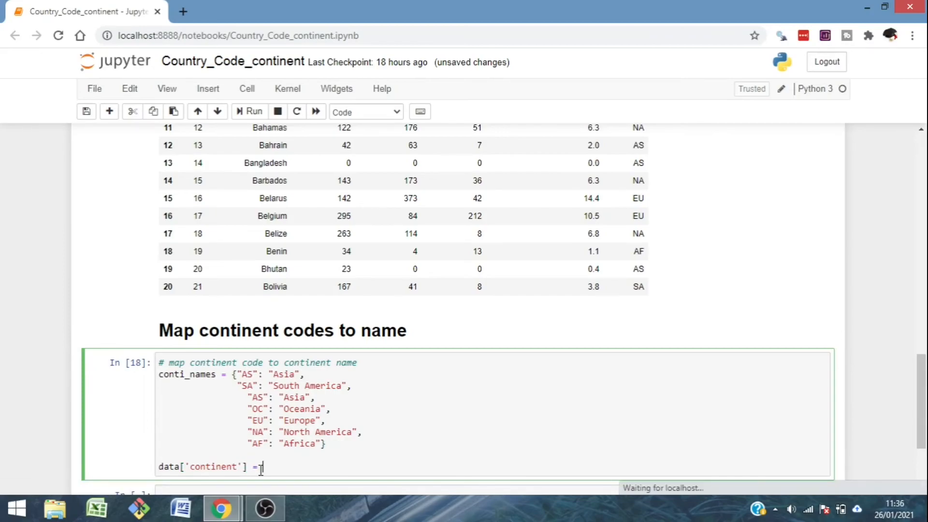
text(data['continent'].map(conti_names))
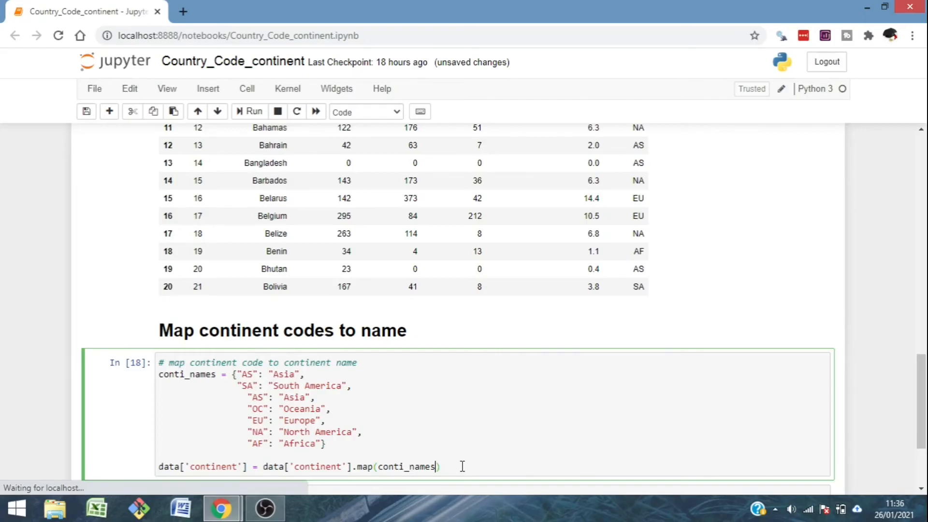
scroll(down, 3)
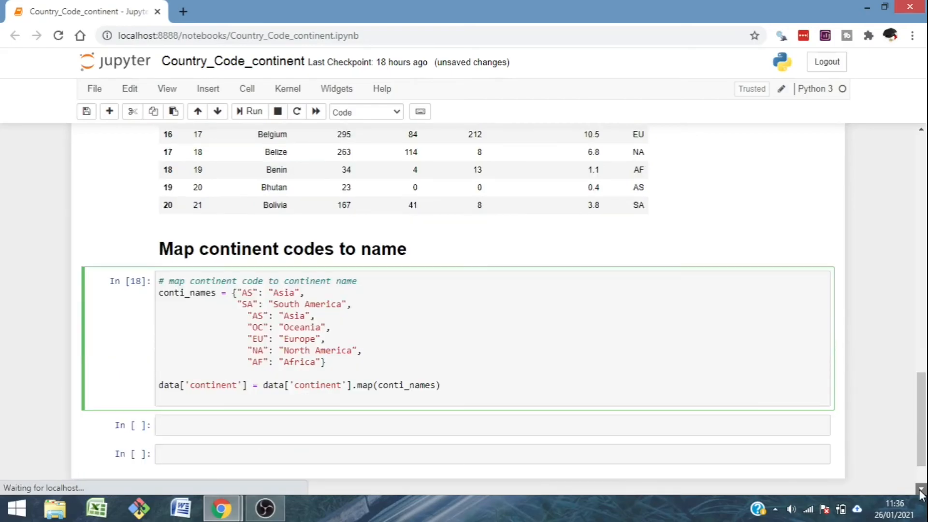
text(data)
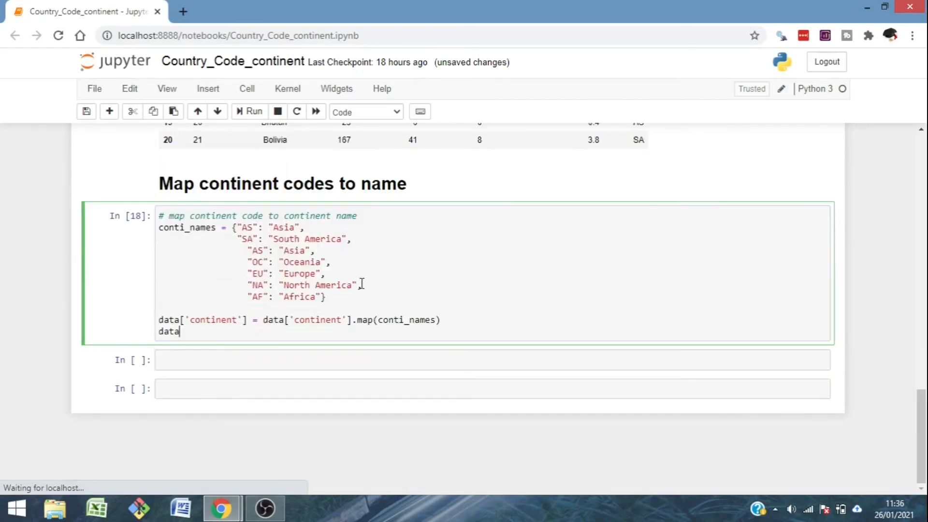
click(254, 112)
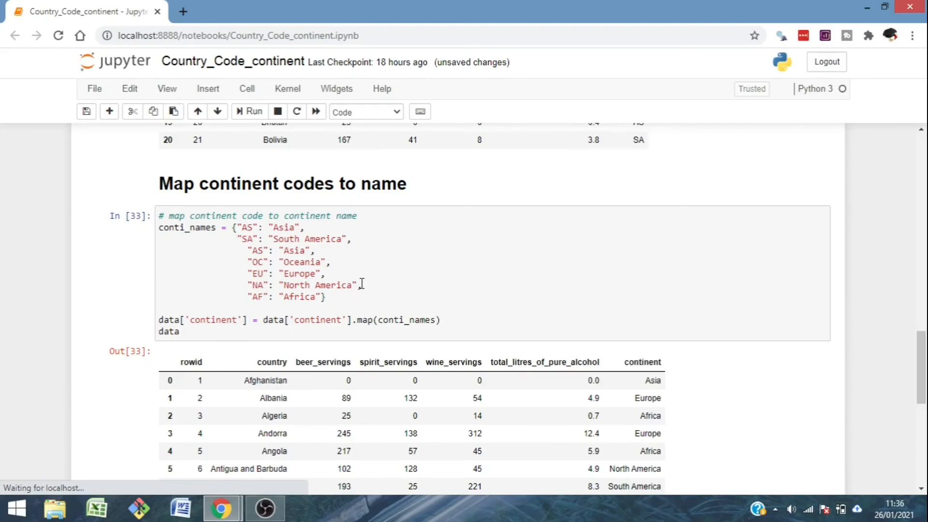
scroll(down, 3)
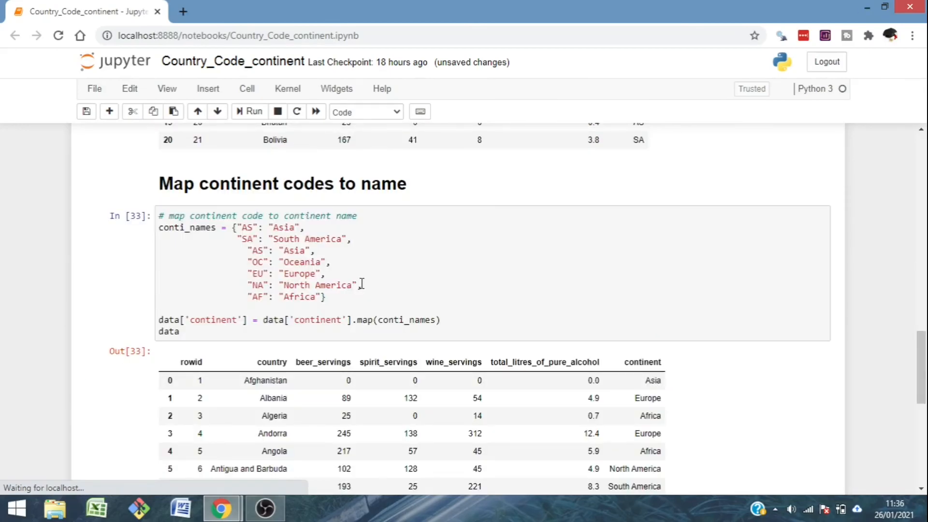
scroll(down, 3)
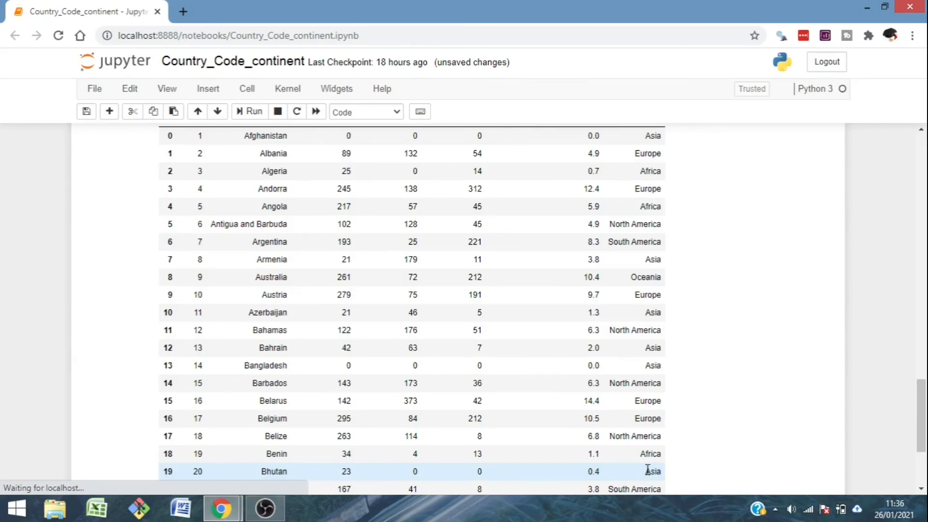
scroll(up, 3)
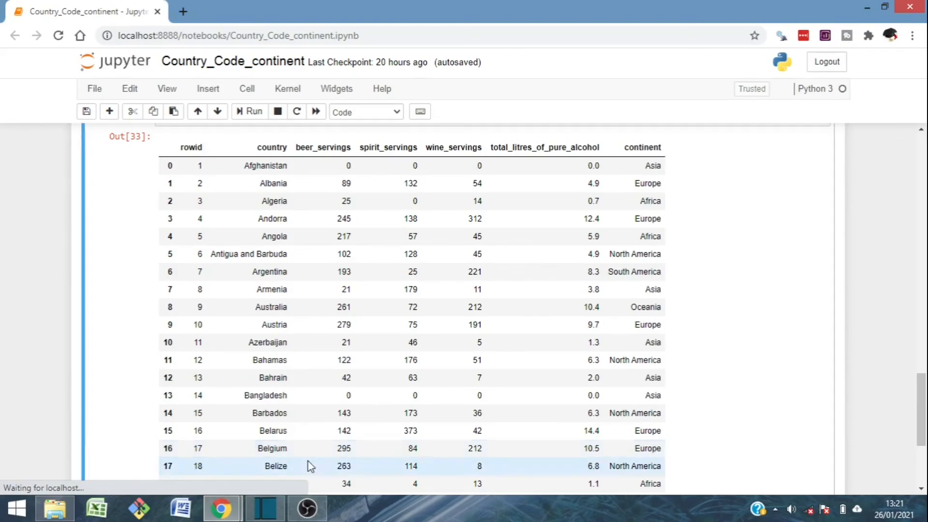
mouse_move(867, 470)
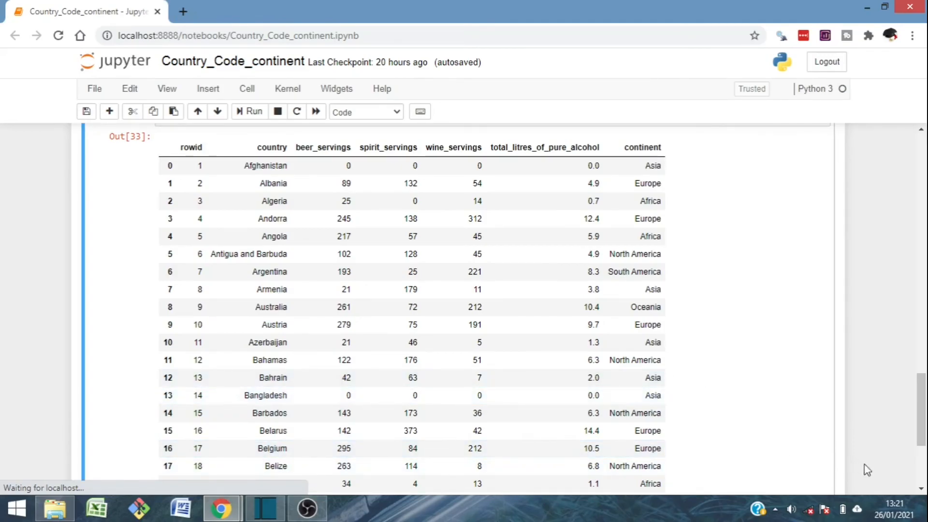
scroll(down, 3)
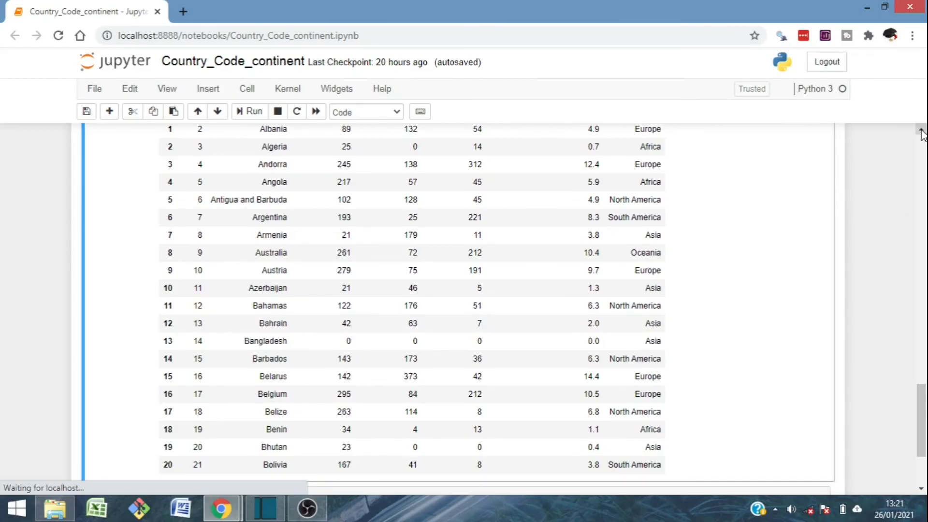
scroll(up, 3)
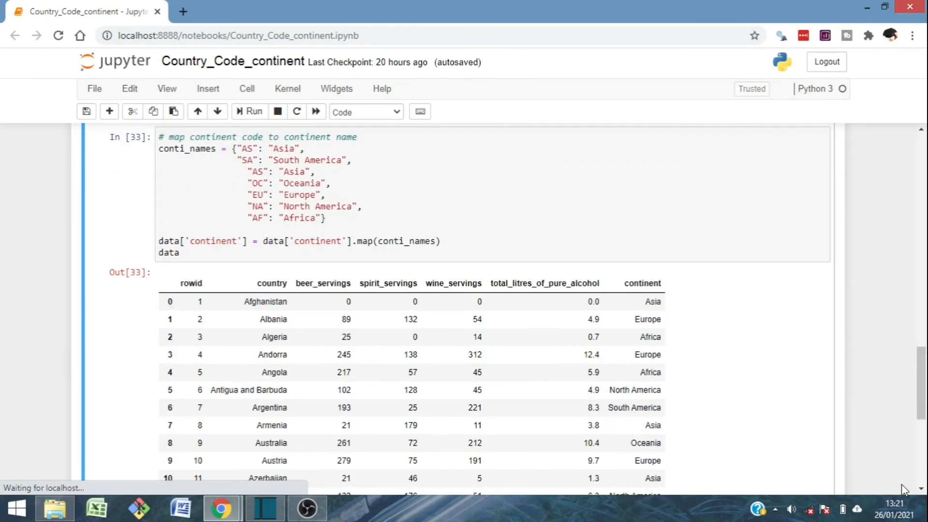
scroll(down, 3)
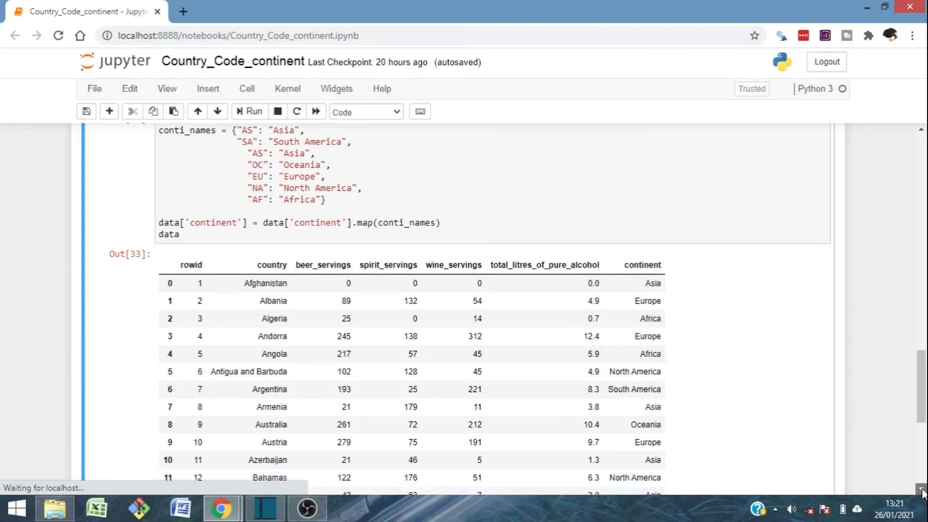